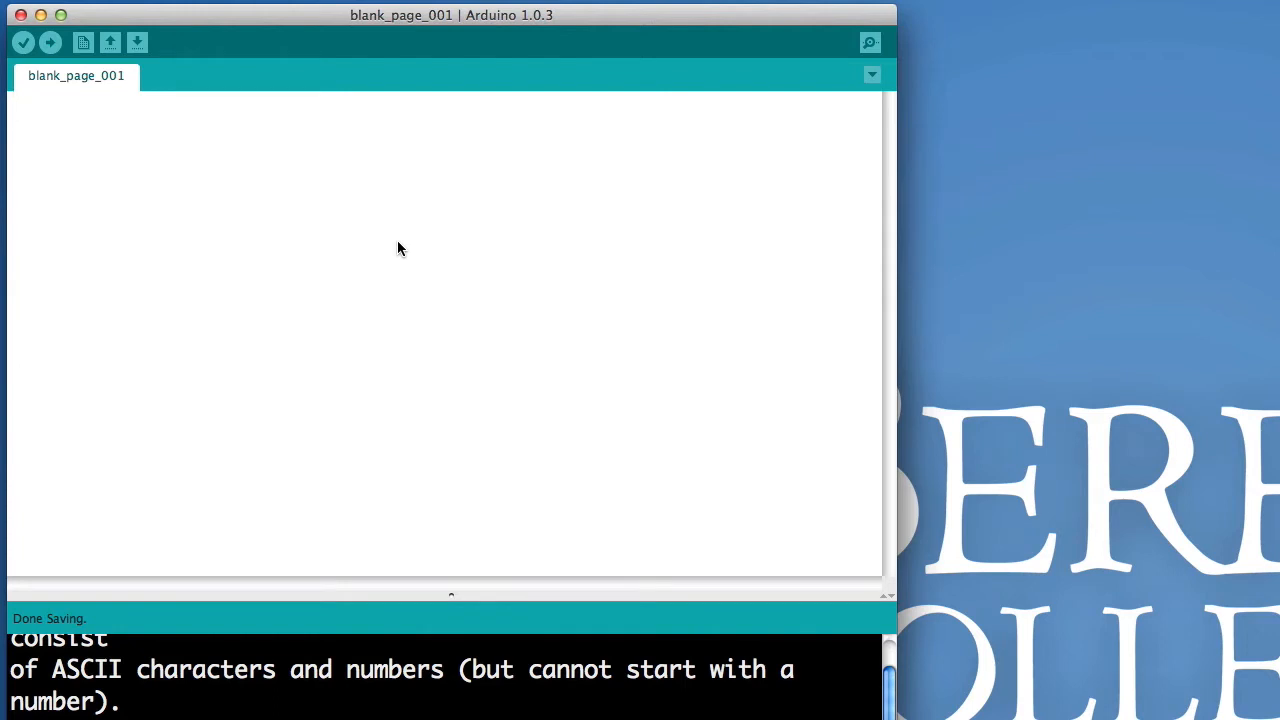
# Write a comment block: 'This is not code. The Arduino ignores comments. Like you ignore my wor... It cuts me deep. -- Sad Professor'.
pyautogui.write('//')
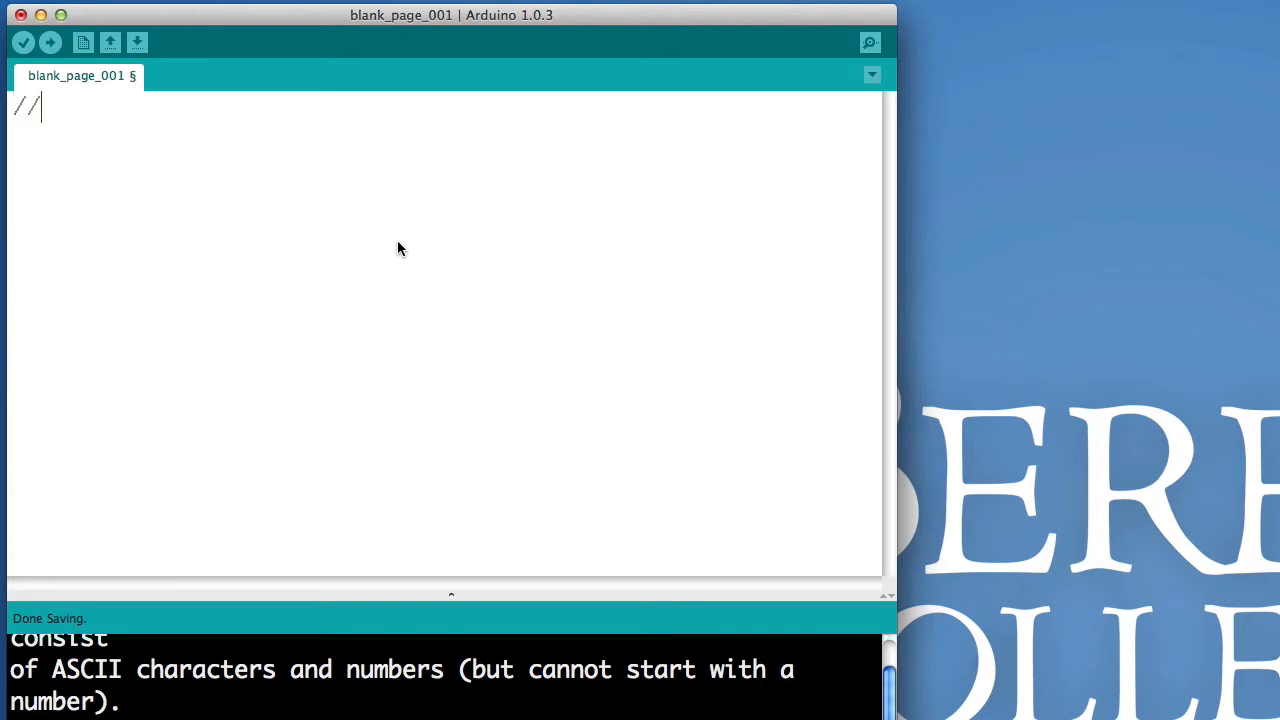
pyautogui.write('This')
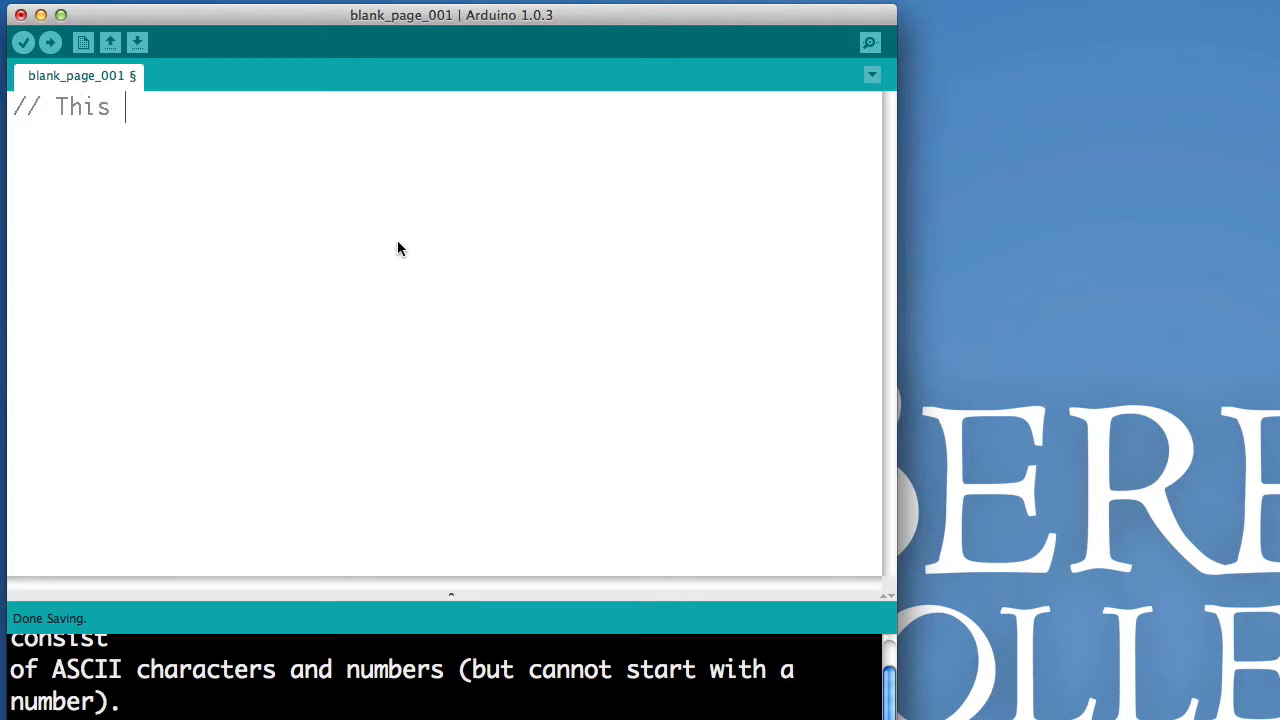
pyautogui.write('is not code.')
pyautogui.write('// It is a comment.')
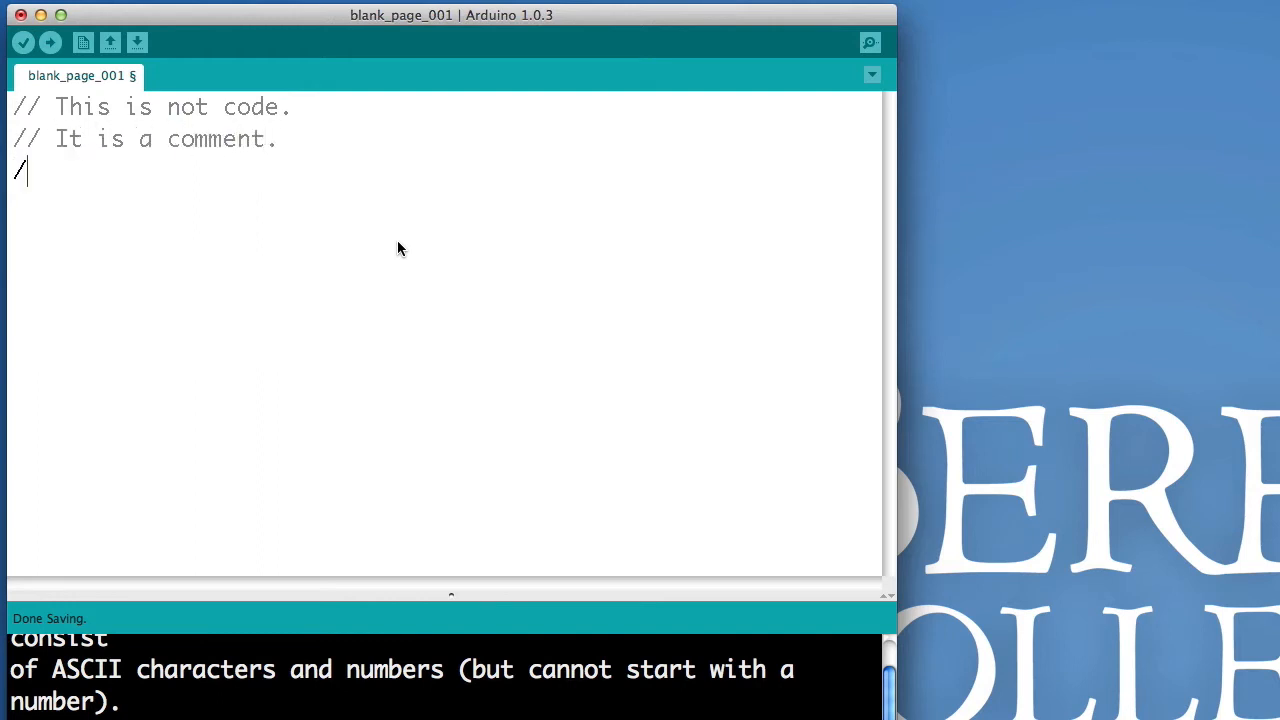
pyautogui.write('/ The Arduino')
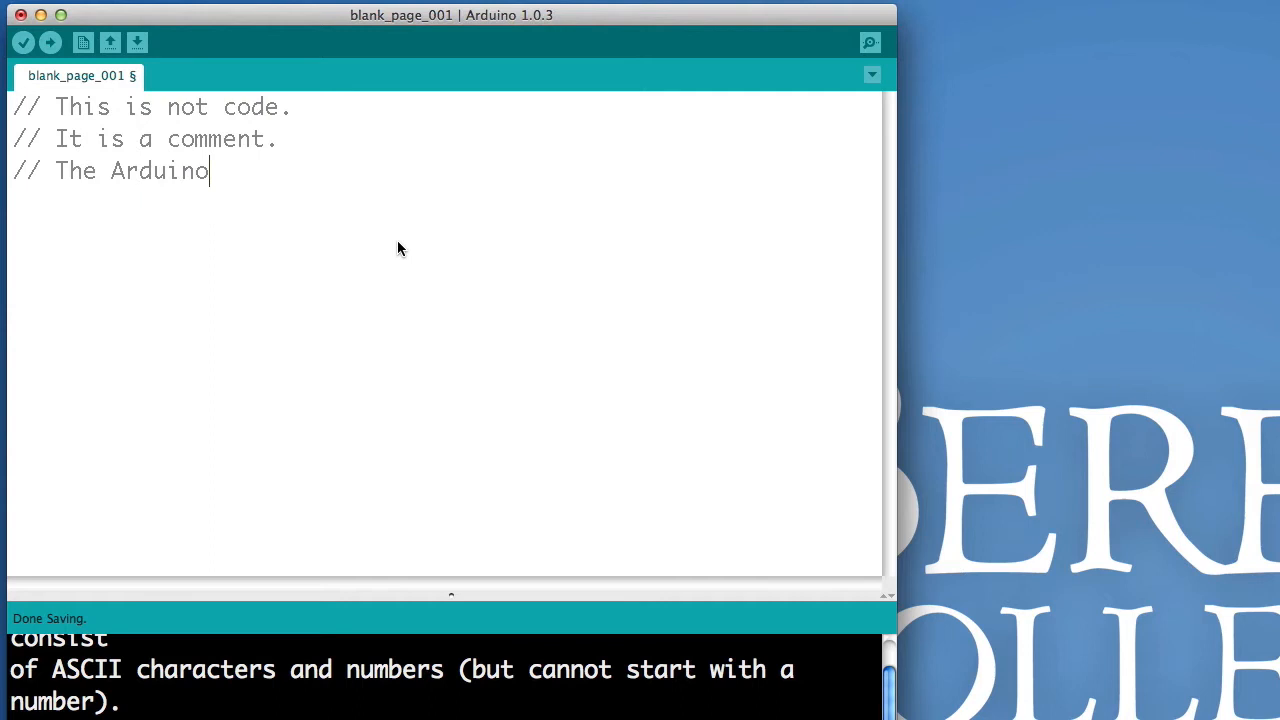
pyautogui.write('ignores comments.')
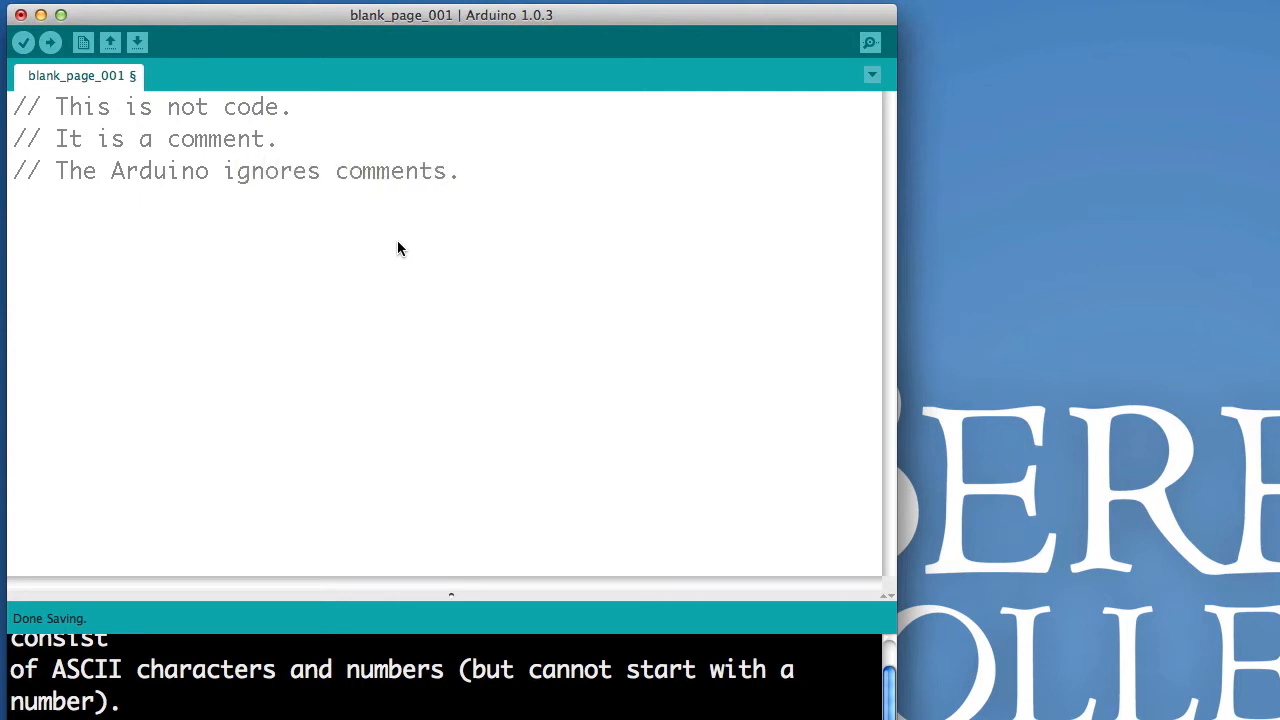
pyautogui.write('// Like')
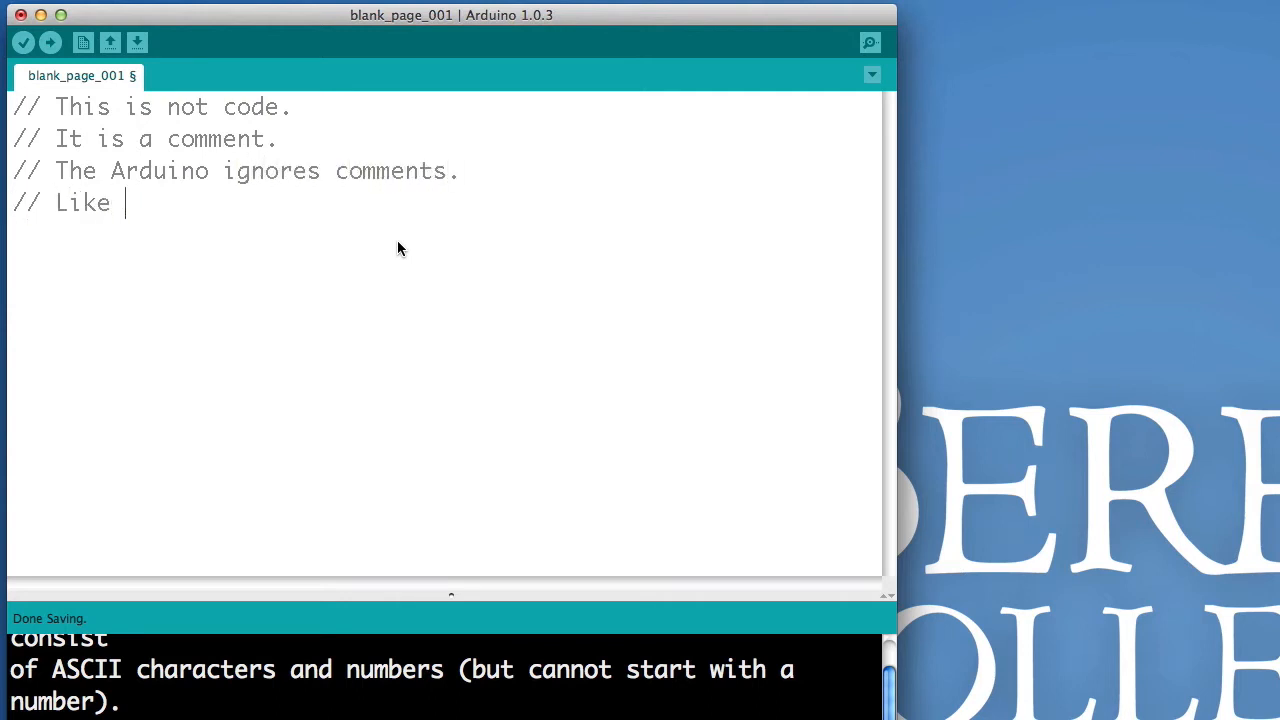
pyautogui.write('you ignore my words.')
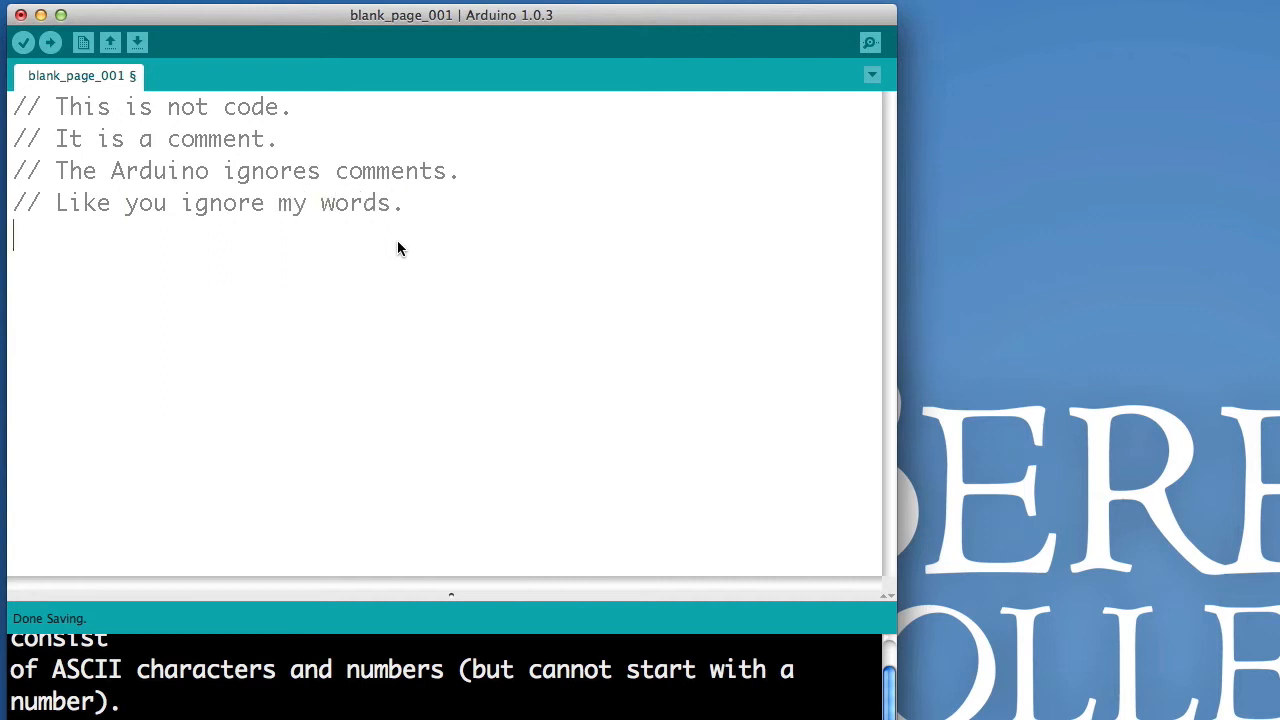
pyautogui.write('// It cuts me deep')
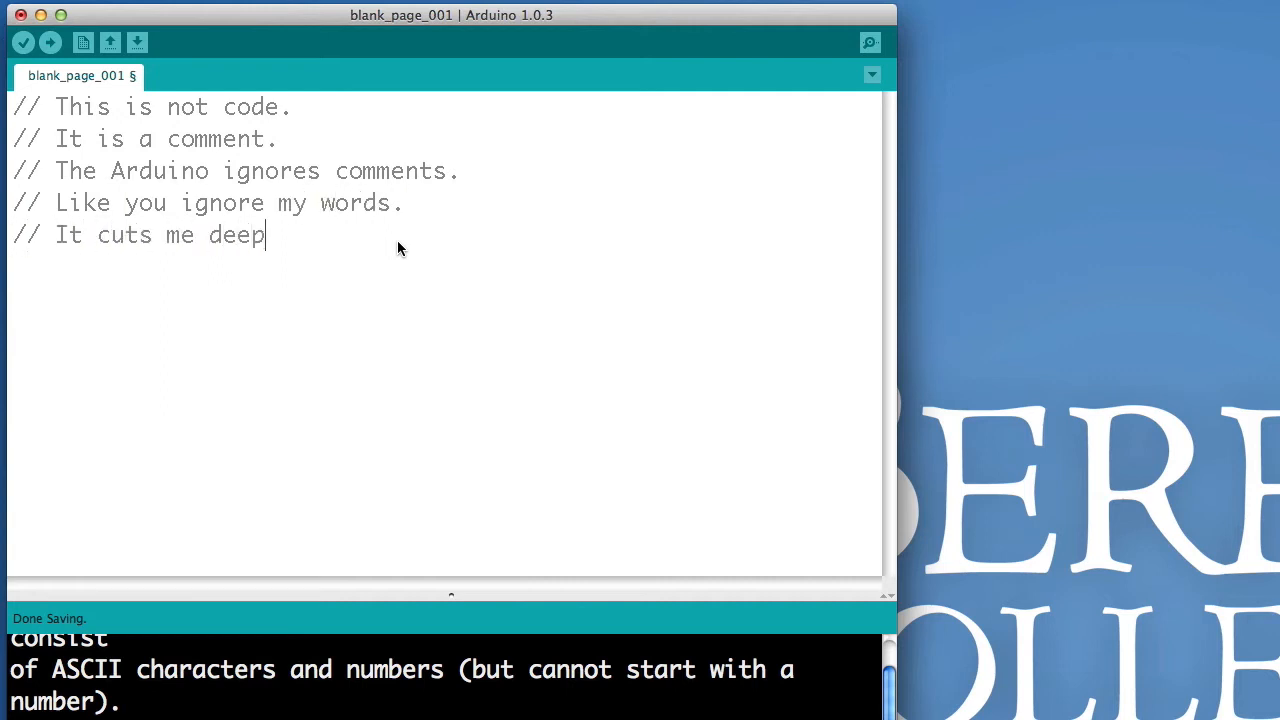
pyautogui.write('.')
pyautogui.write('//     --')
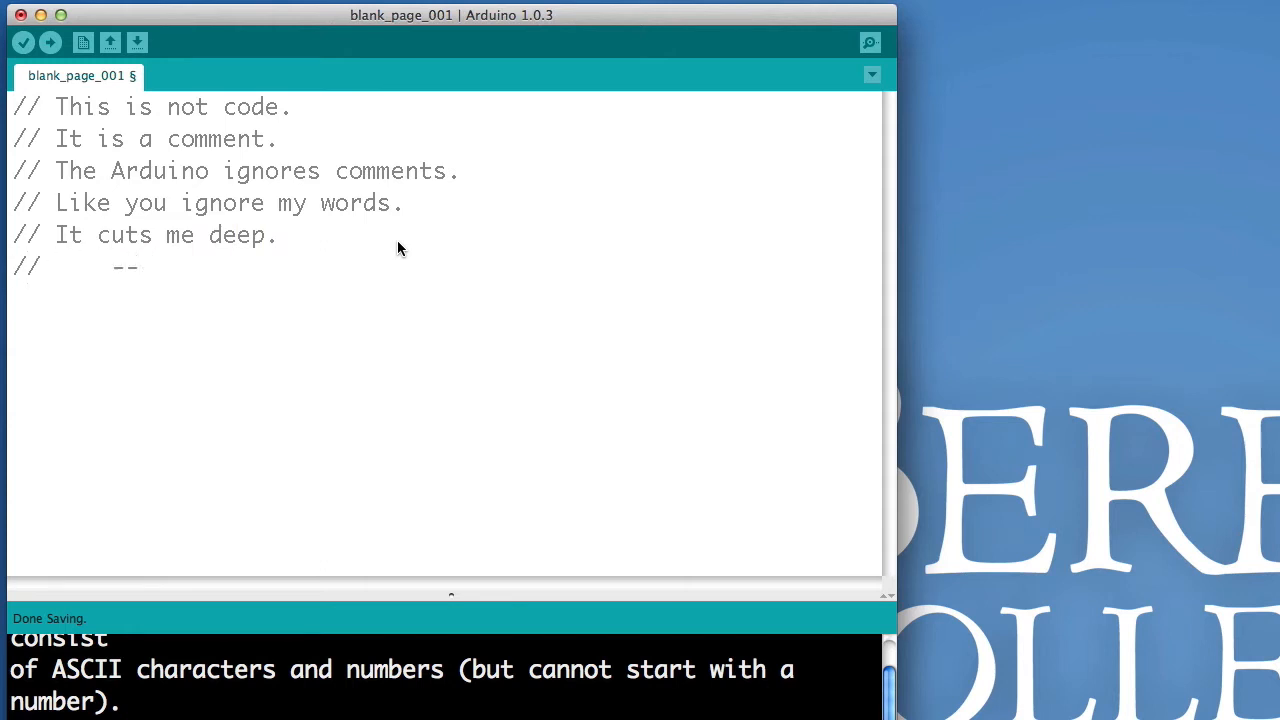
pyautogui.write('Sad Professor')
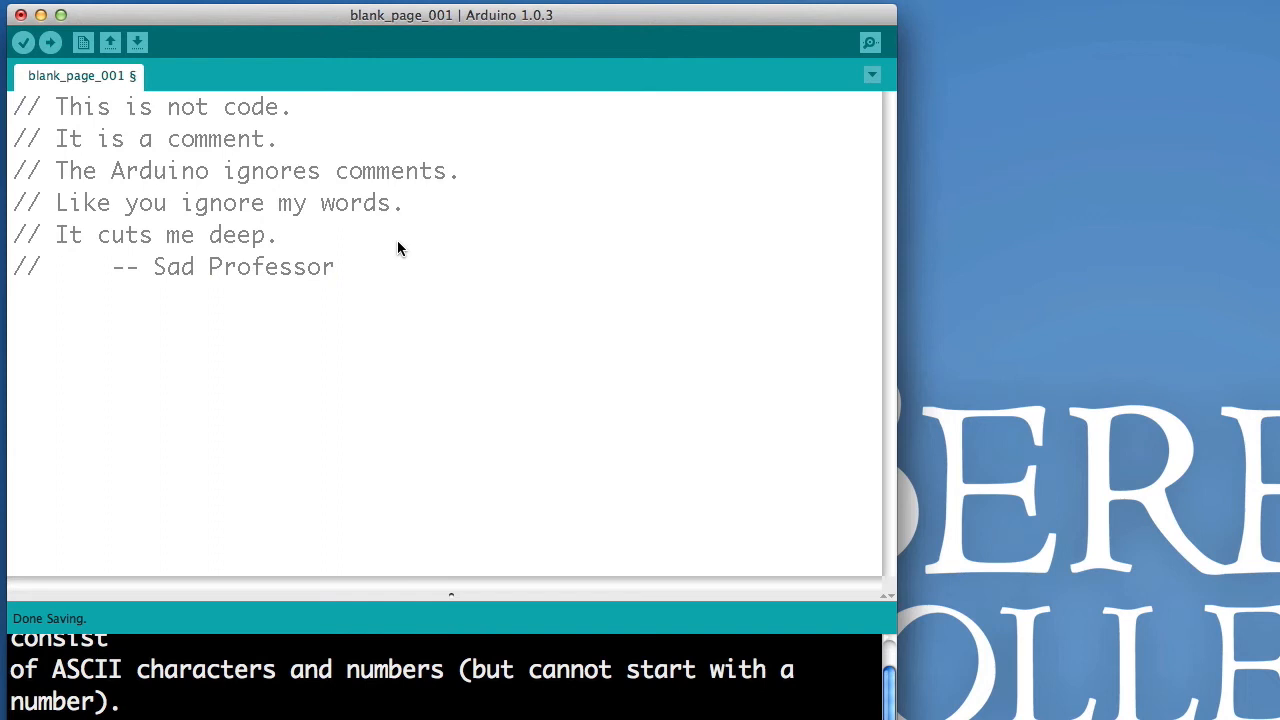
pyautogui.moveTo(430, 316)
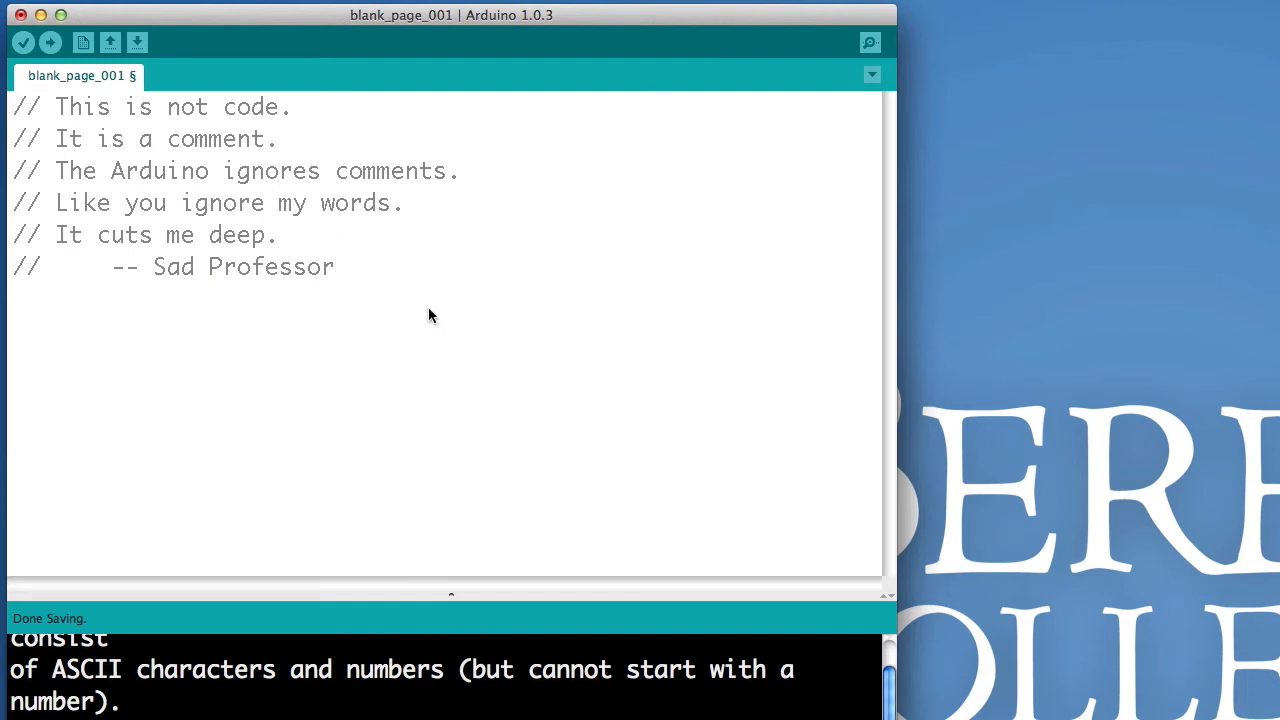
pyautogui.moveTo(436, 376)
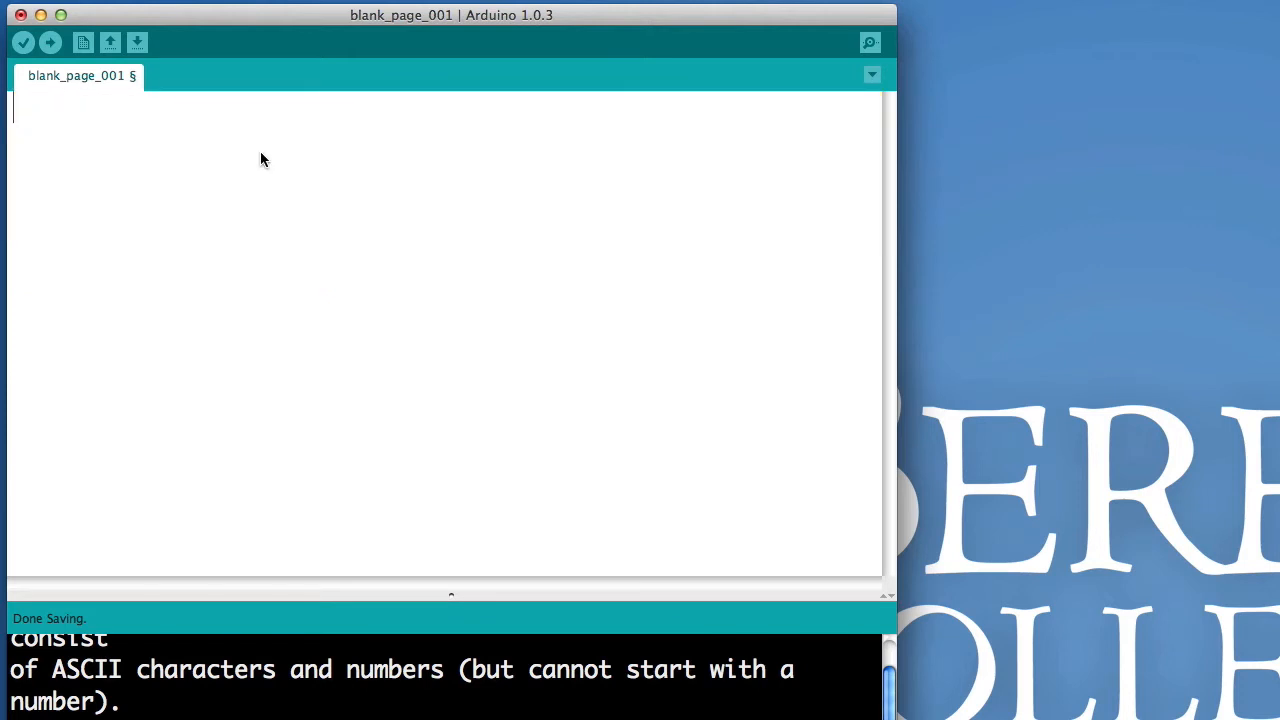
# Write a '// Set up our Arduino' comment followed by an empty void setup () { } function.
pyautogui.write('// Set u')
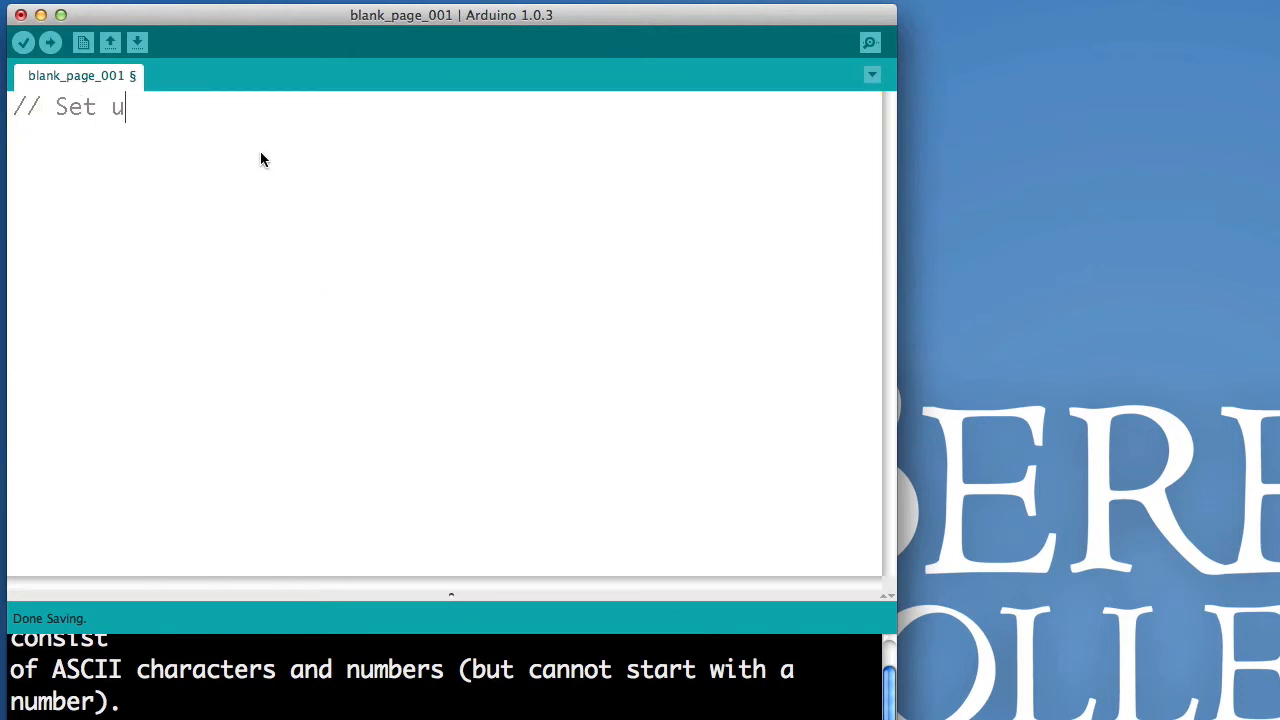
pyautogui.write('p our Arduino')
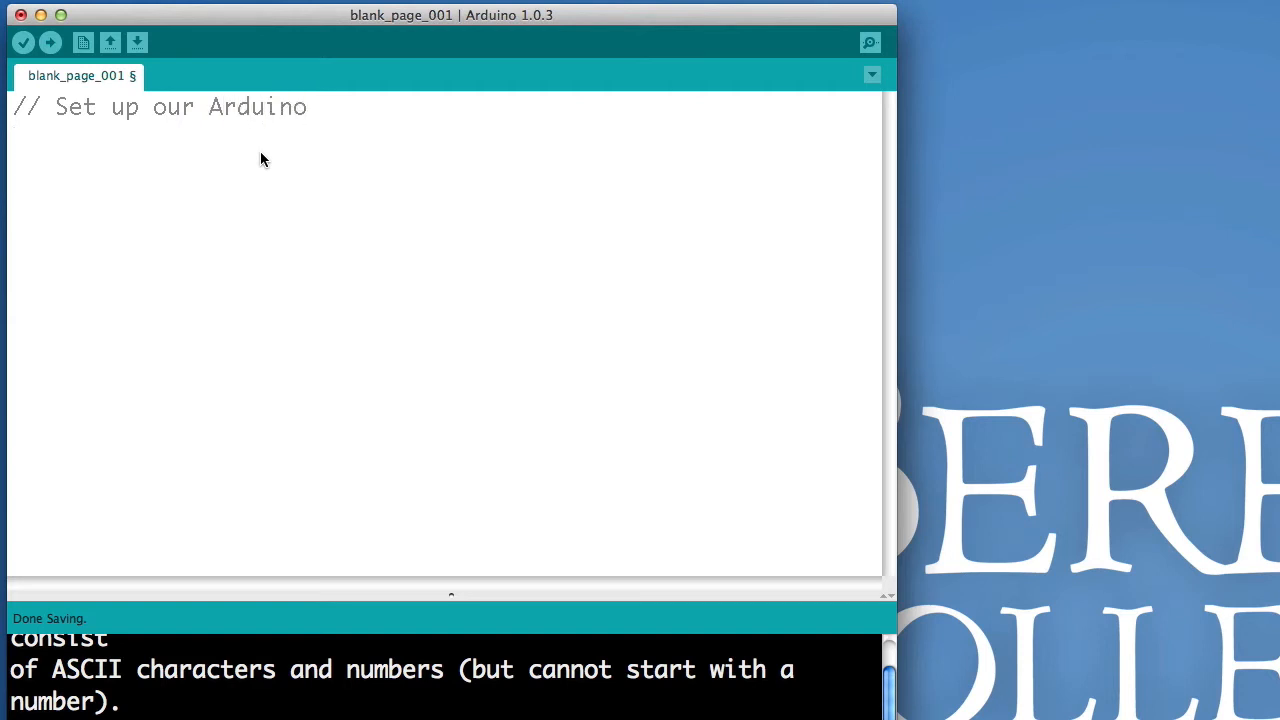
pyautogui.write('void setuo')
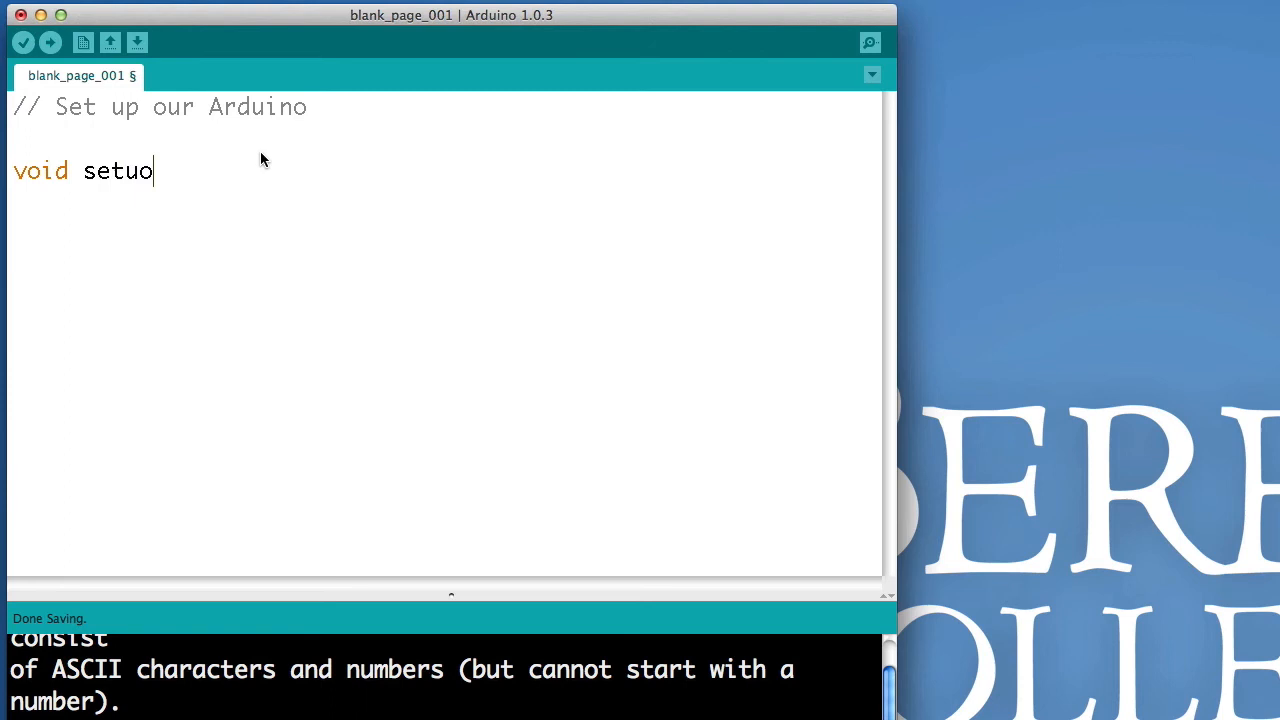
pyautogui.write('p () {')
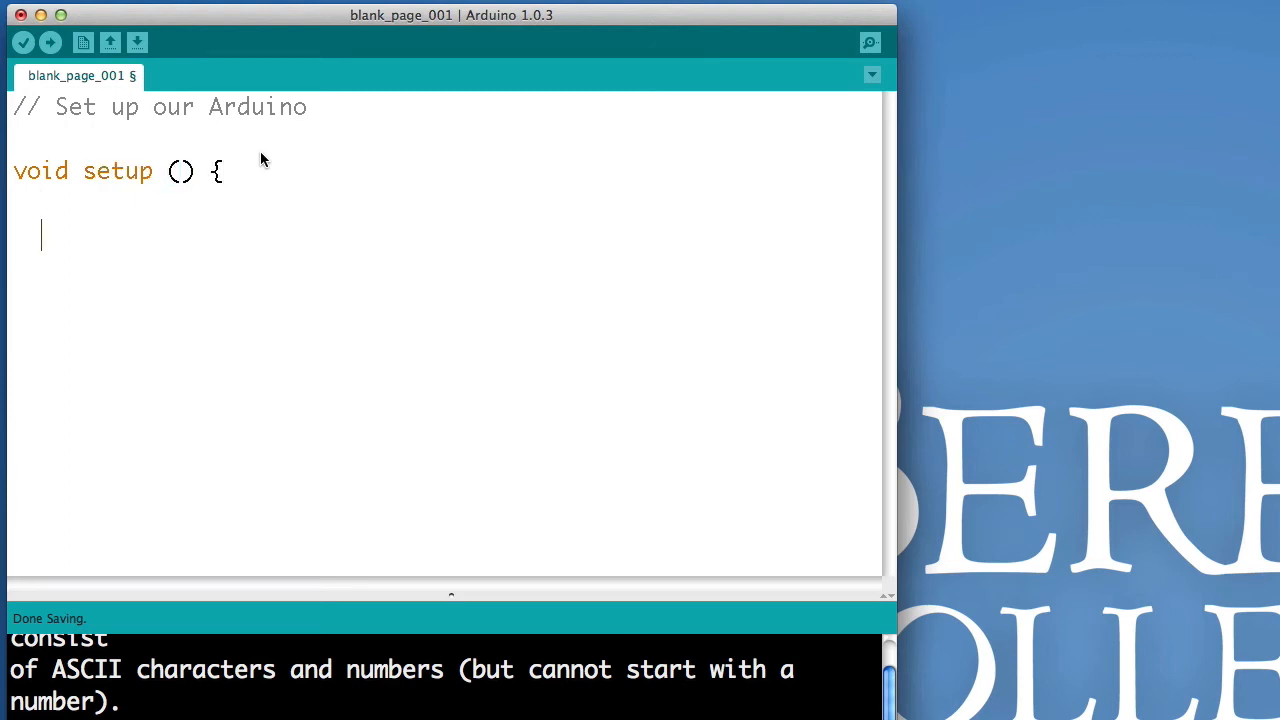
pyautogui.write('}')
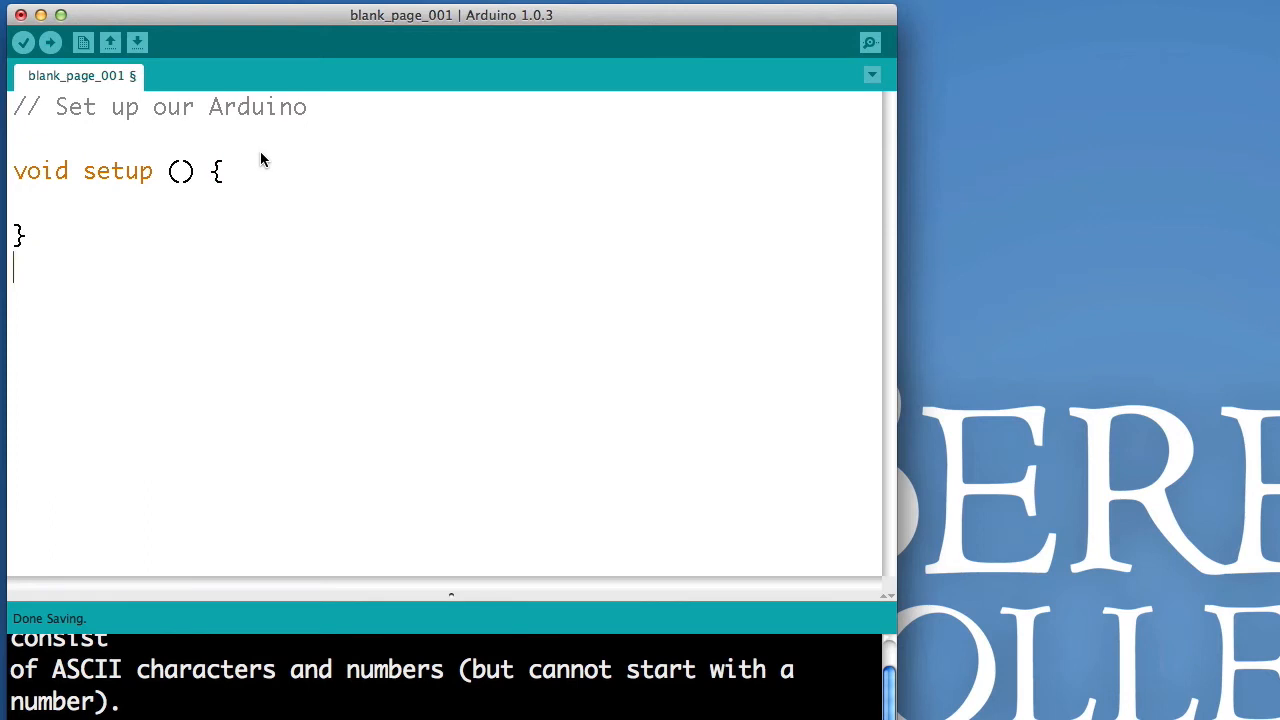
pyautogui.moveTo(740, 178)
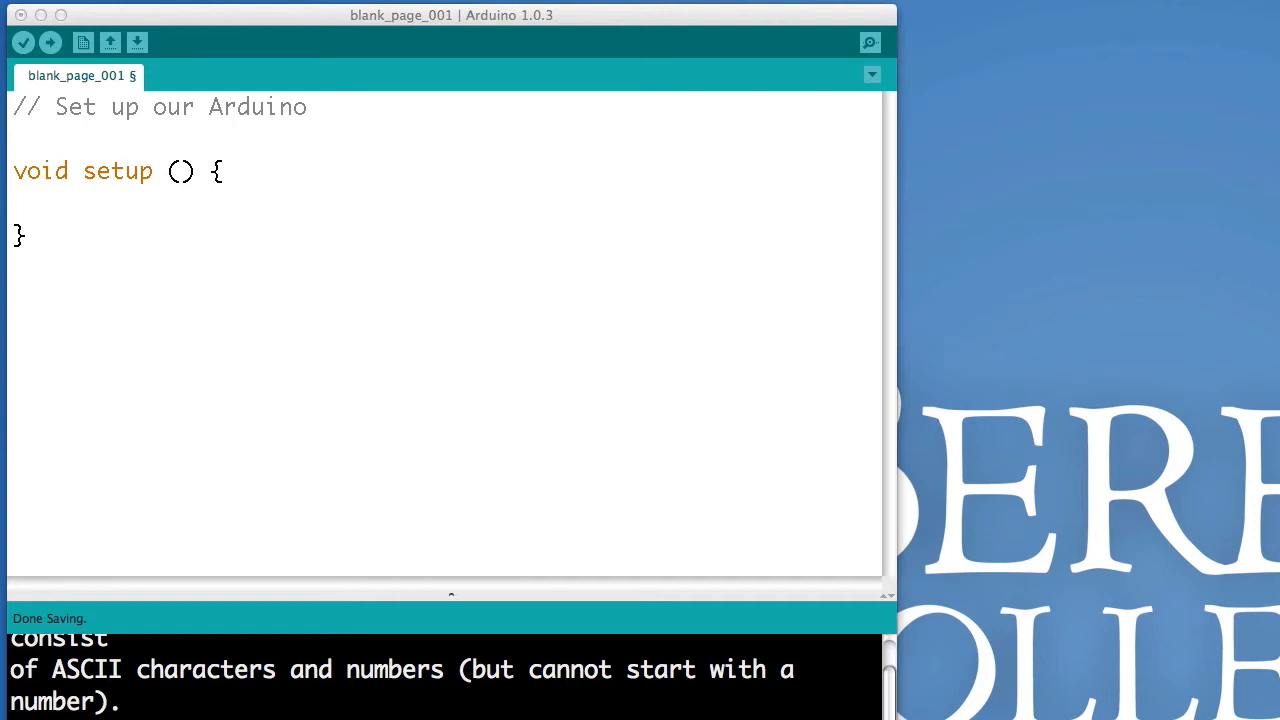
pyautogui.moveTo(76, 188)
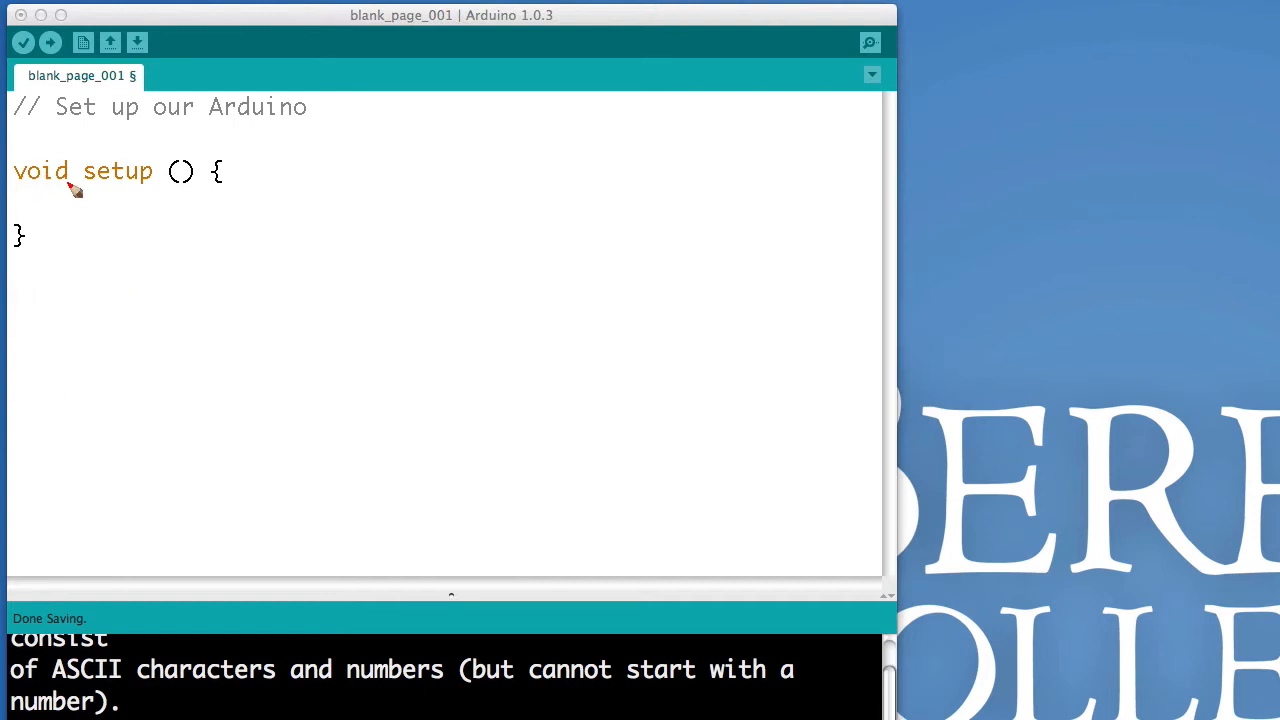
pyautogui.moveTo(50, 170)
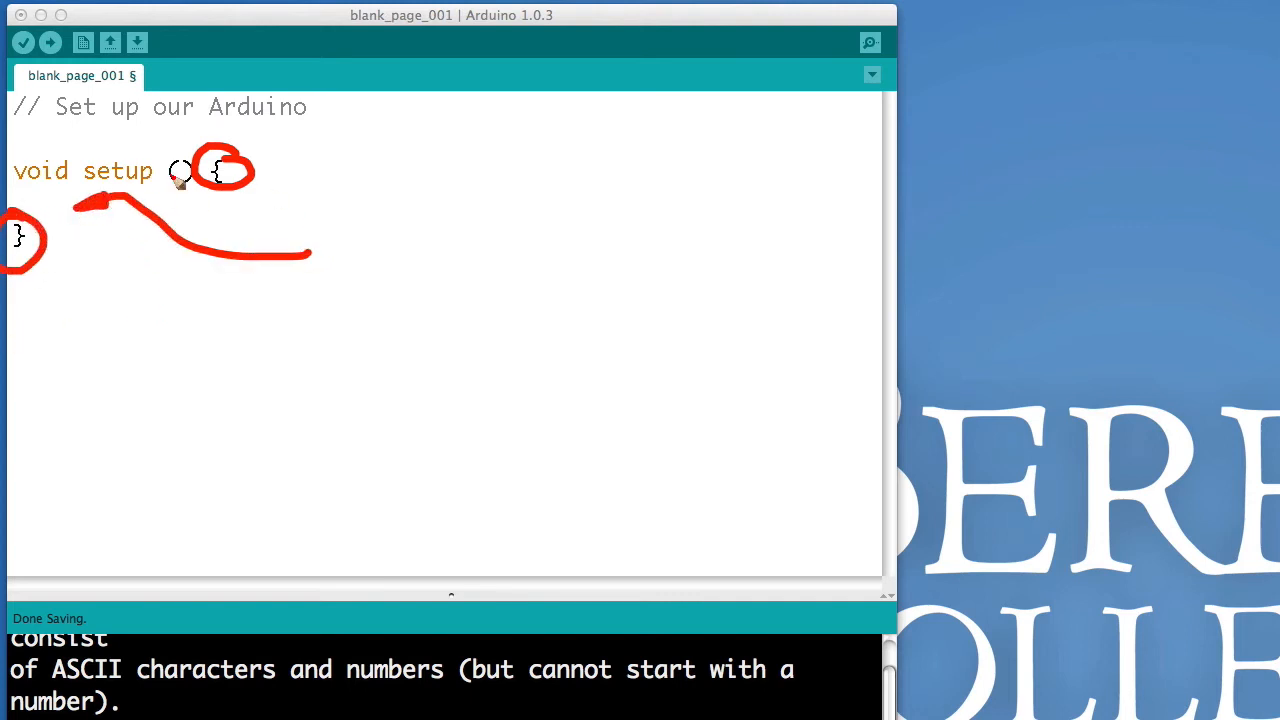
pyautogui.moveTo(344, 200); pyautogui.dragTo(364, 284)
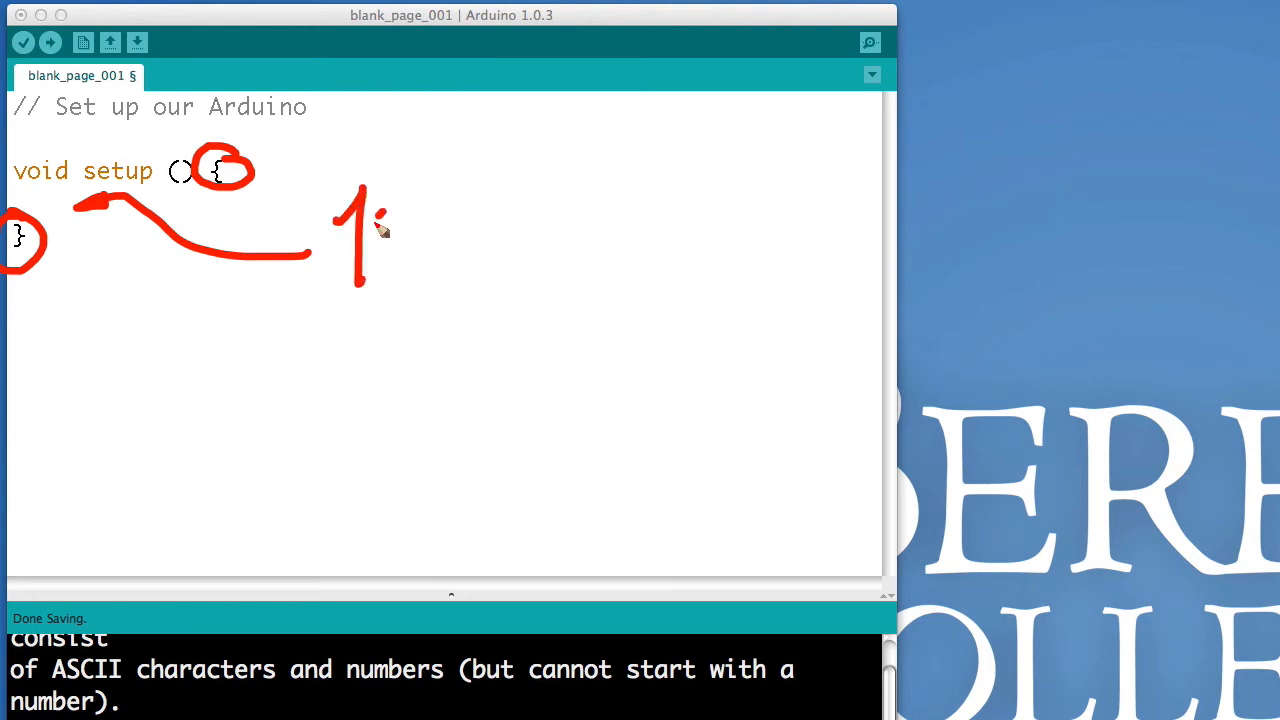
pyautogui.moveTo(380, 236); pyautogui.dragTo(484, 236)
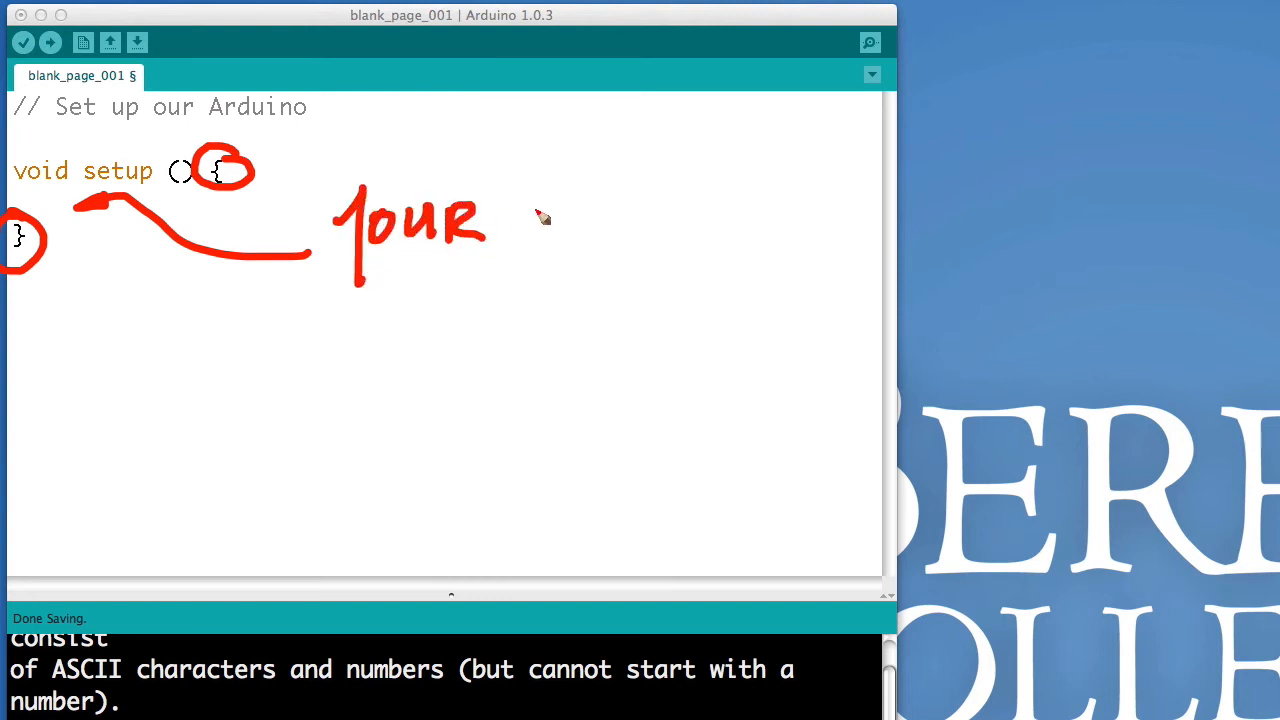
pyautogui.moveTo(512, 236); pyautogui.dragTo(656, 224)
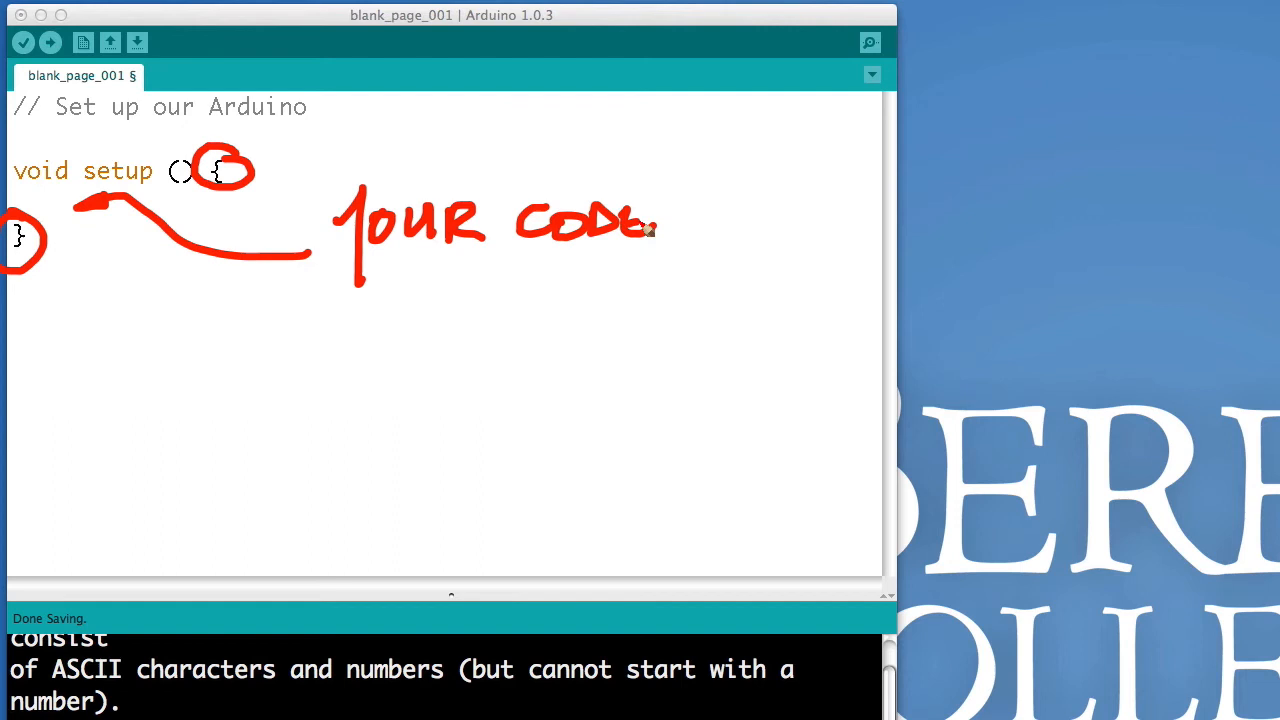
pyautogui.moveTo(376, 280); pyautogui.dragTo(480, 300)
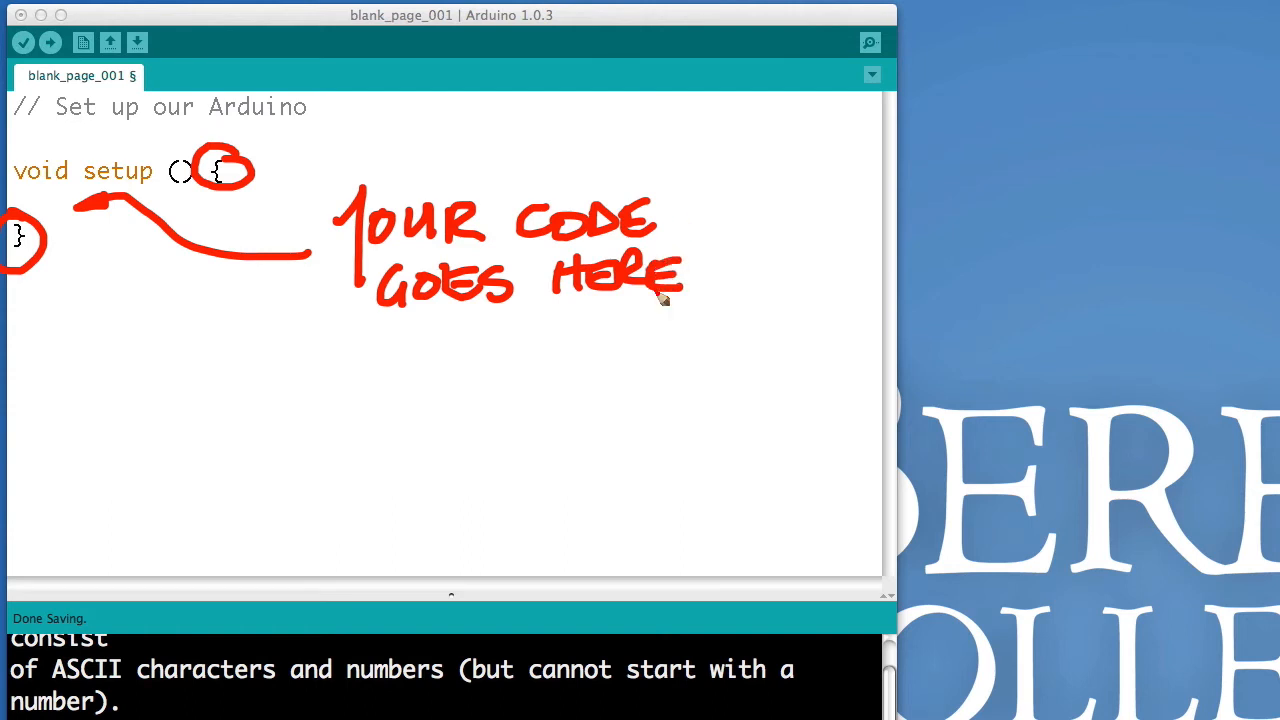
pyautogui.moveTo(530, 364)
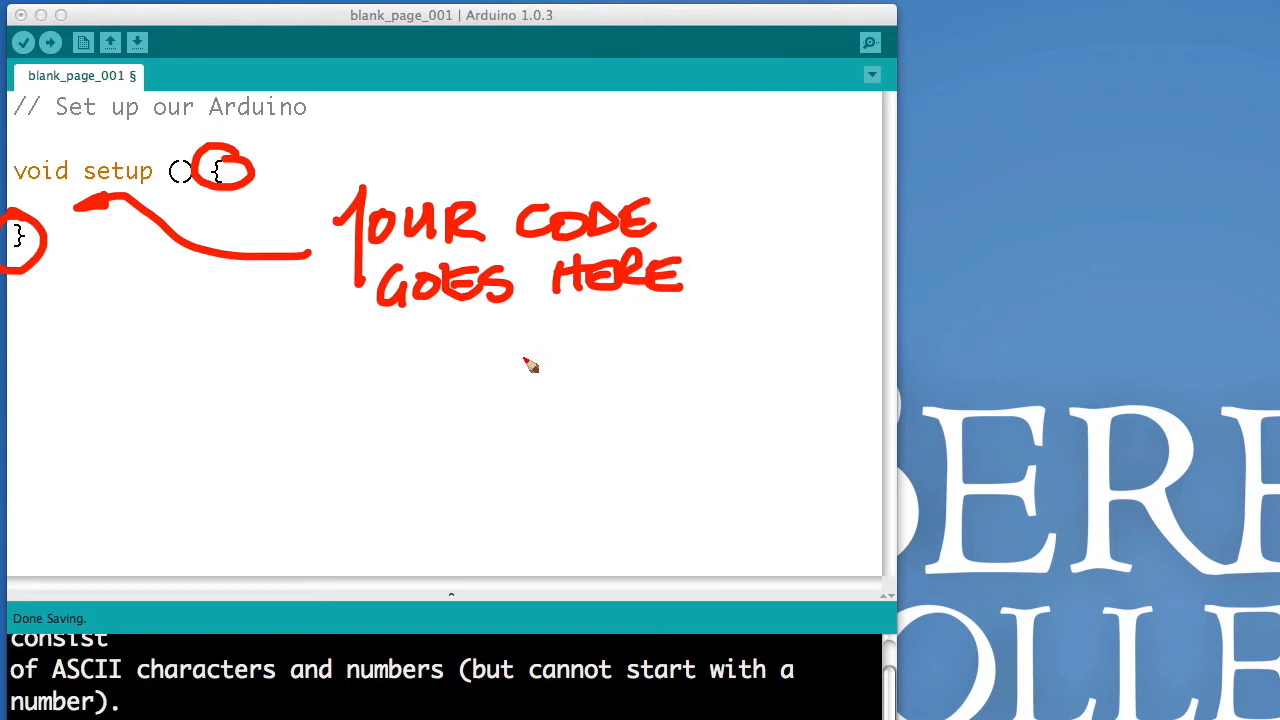
pyautogui.moveTo(530, 364)
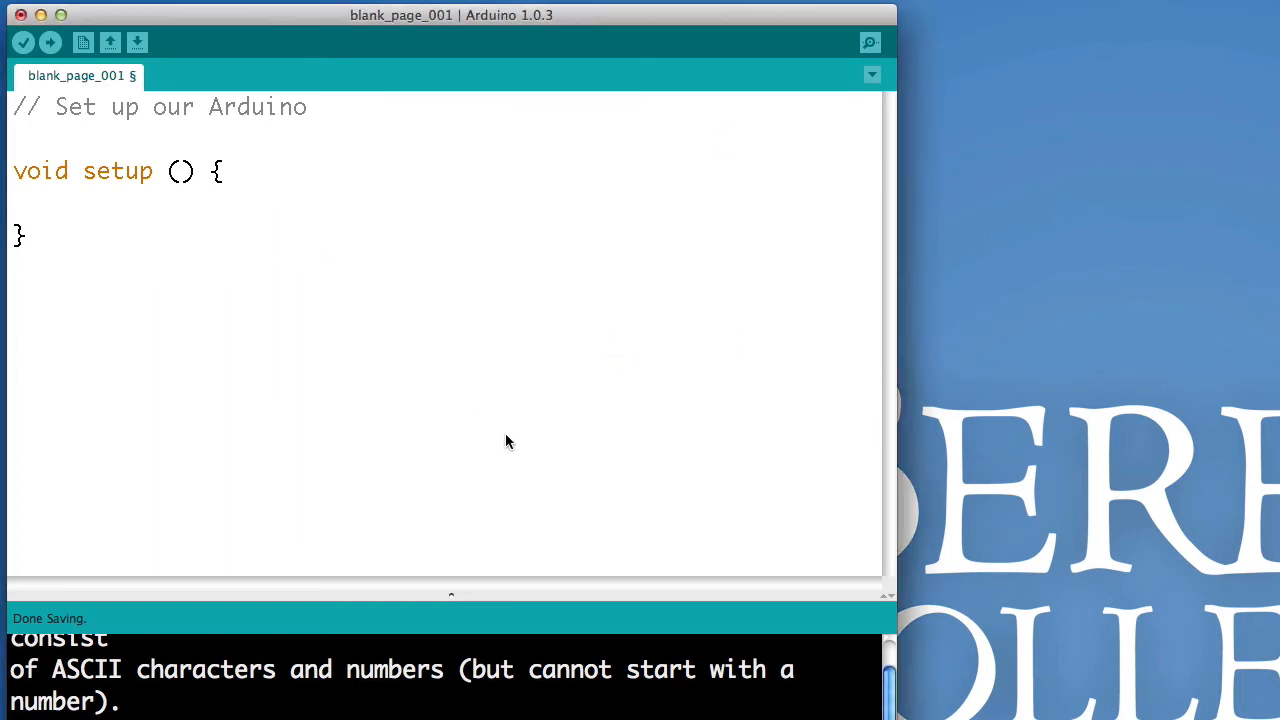
# Write an empty void loop () { } function below setup.
pyautogui.write('void')
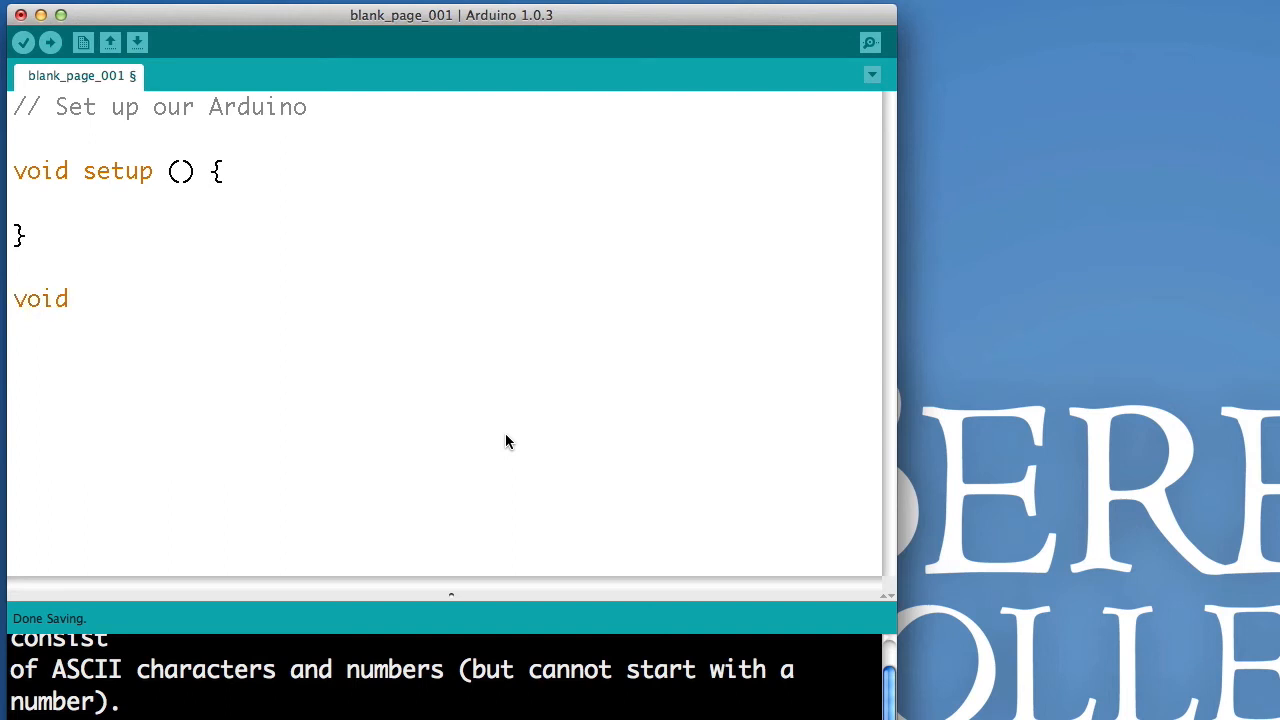
pyautogui.write('loop () {')
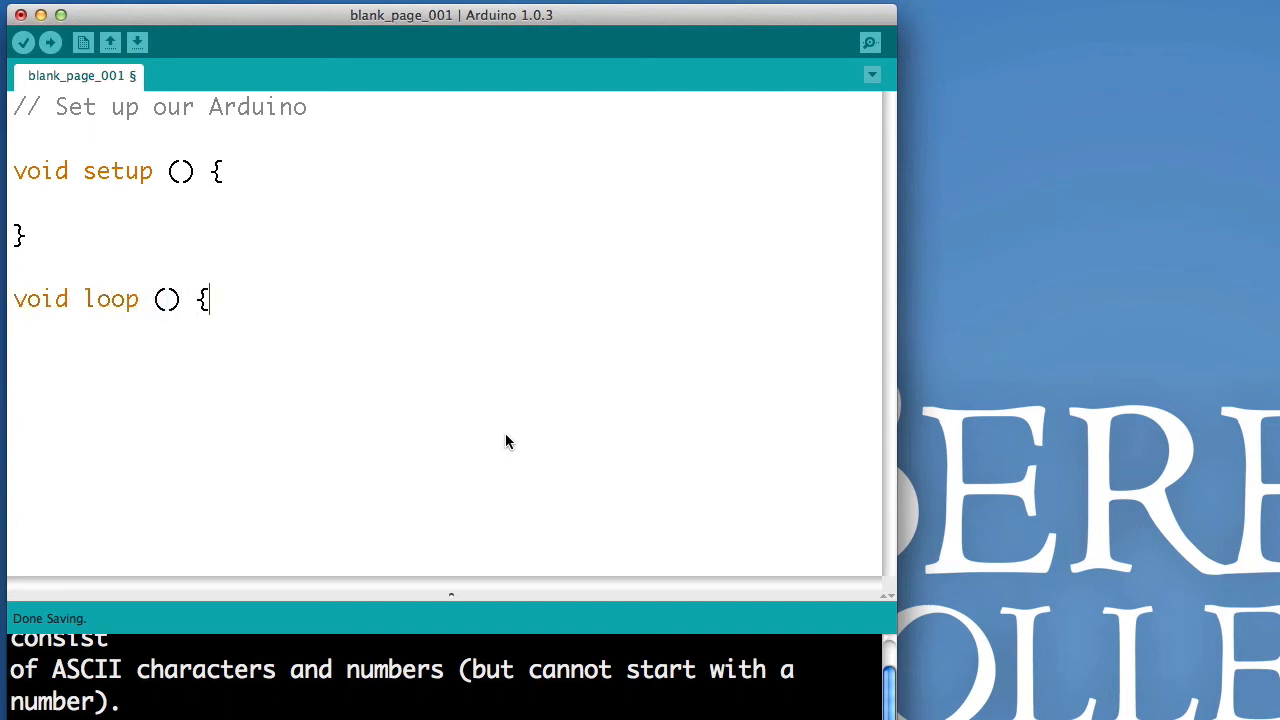
pyautogui.write('}')
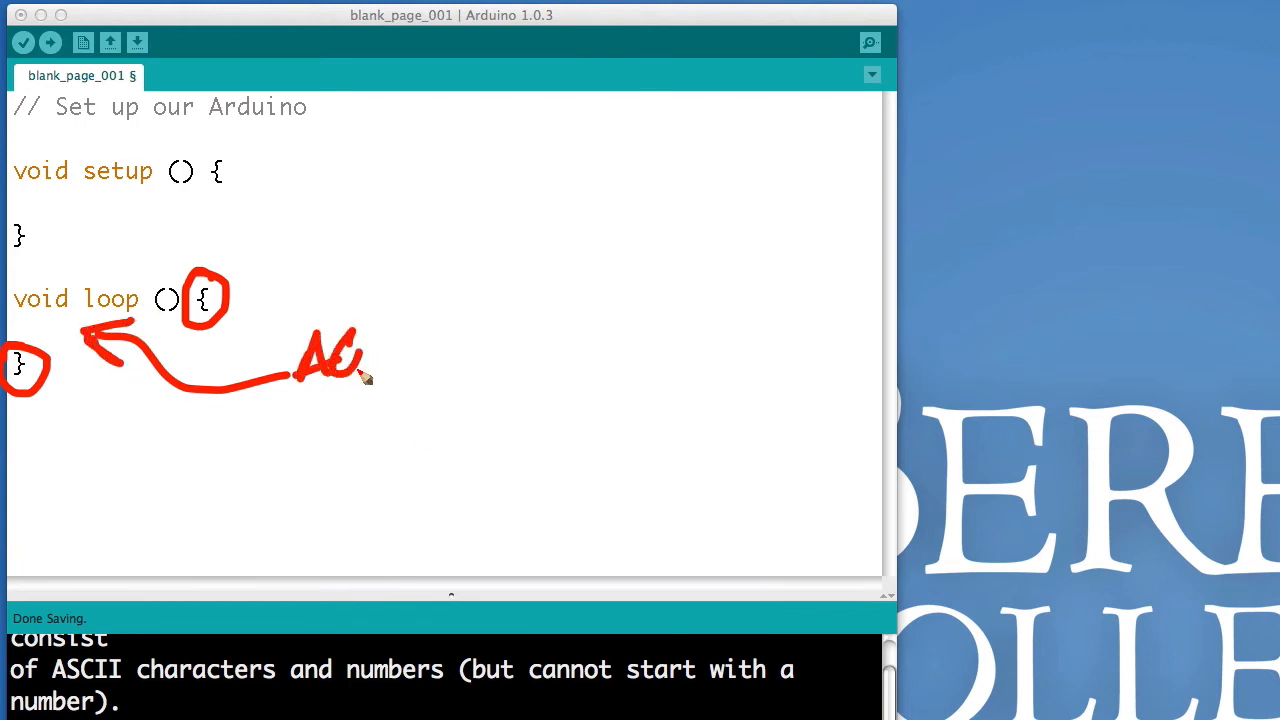
pyautogui.moveTo(360, 376); pyautogui.dragTo(490, 376)
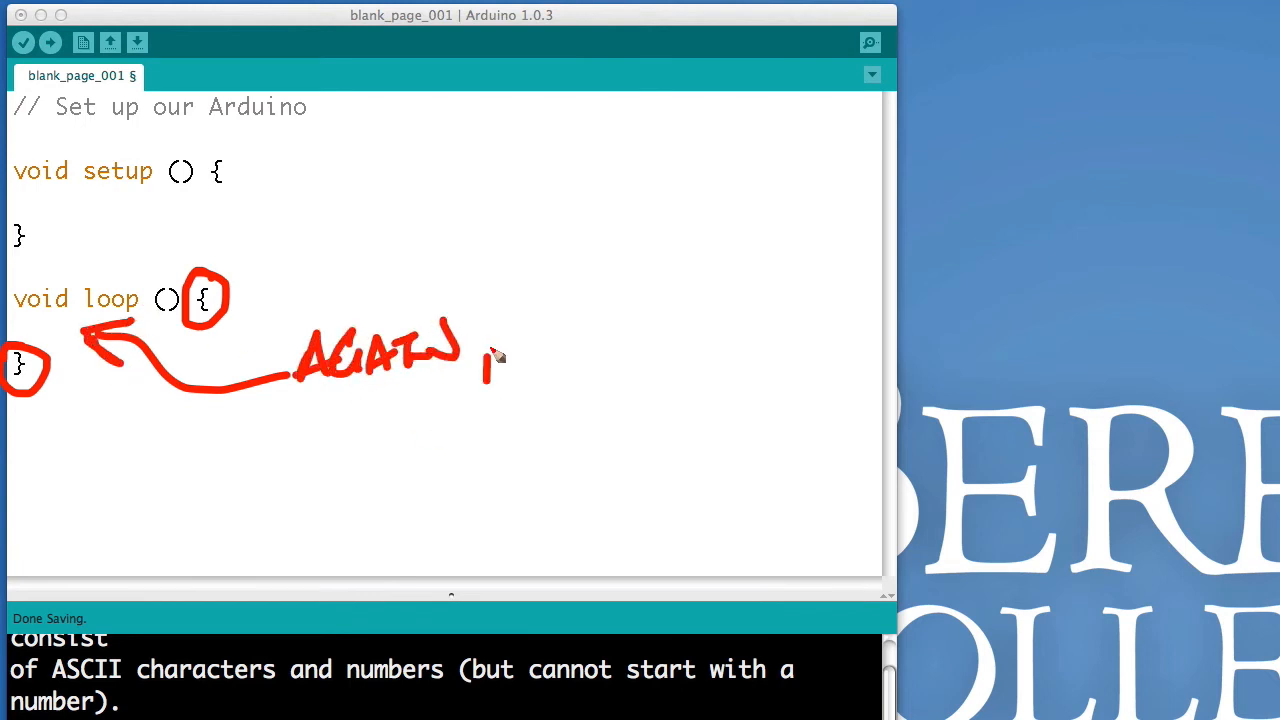
pyautogui.moveTo(480, 380); pyautogui.dragTo(600, 320)
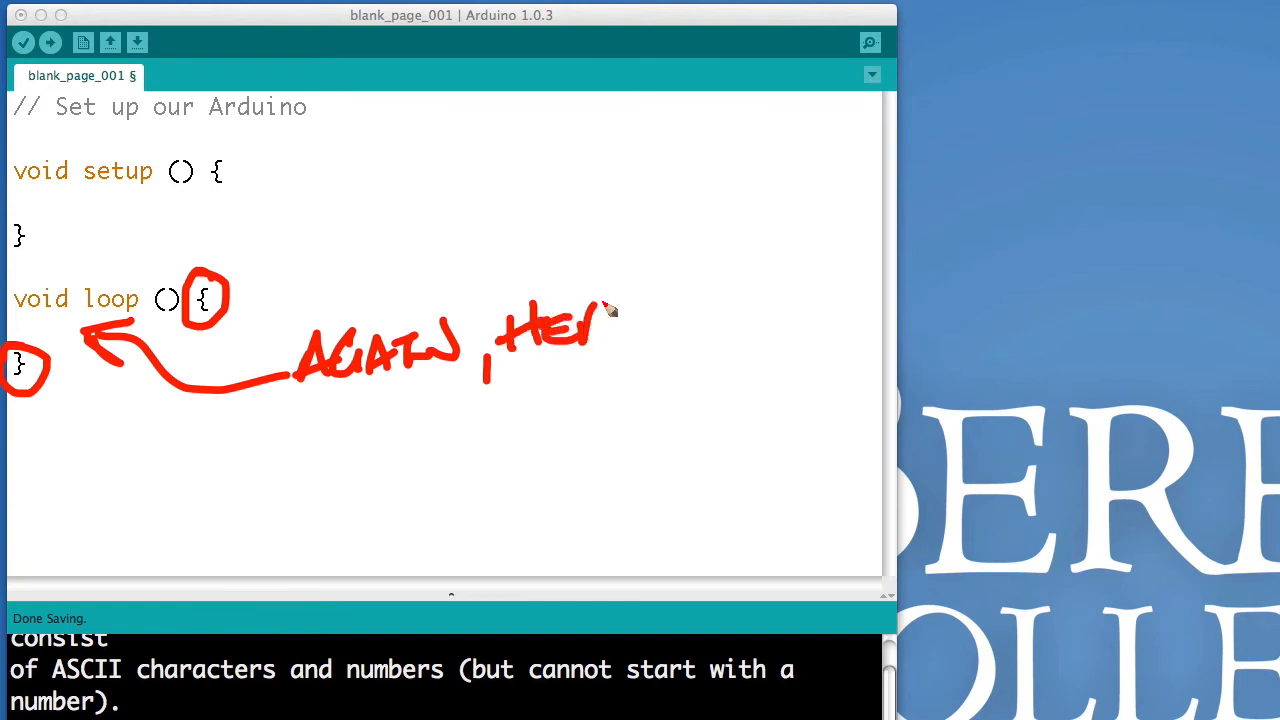
pyautogui.moveTo(600, 310); pyautogui.dragTo(650, 340)
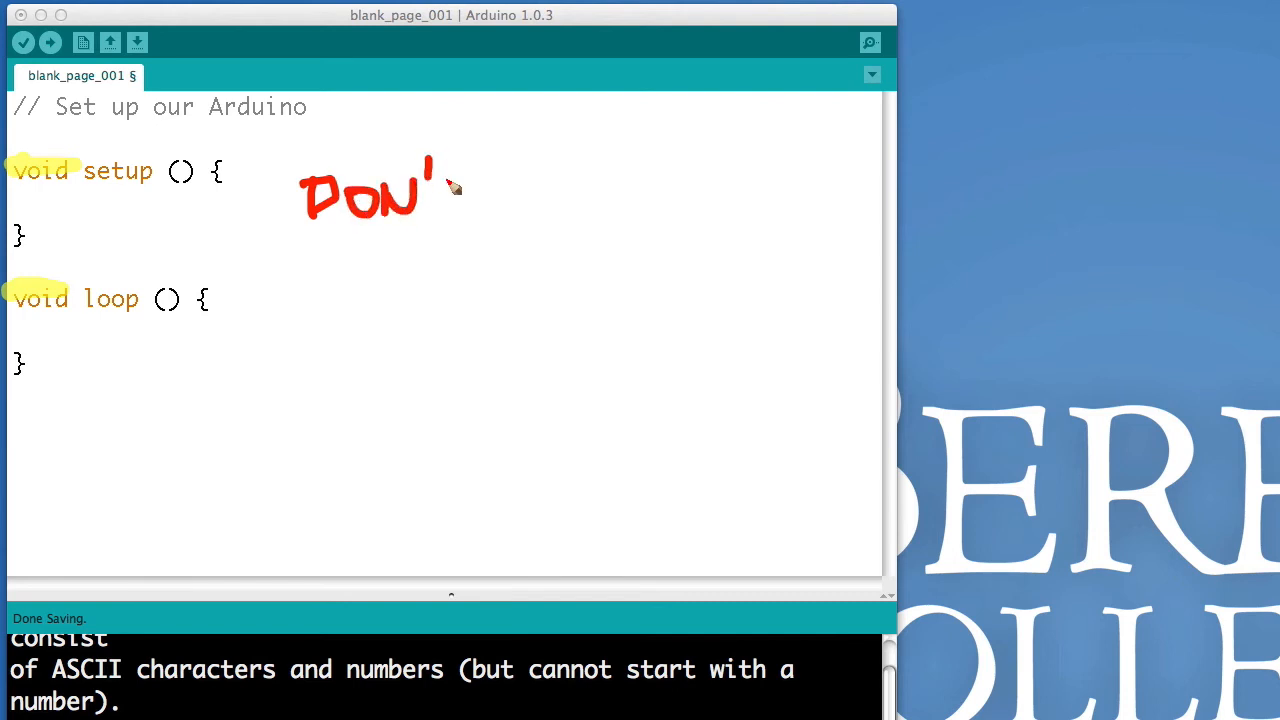
pyautogui.moveTo(440, 184); pyautogui.dragTo(590, 200)
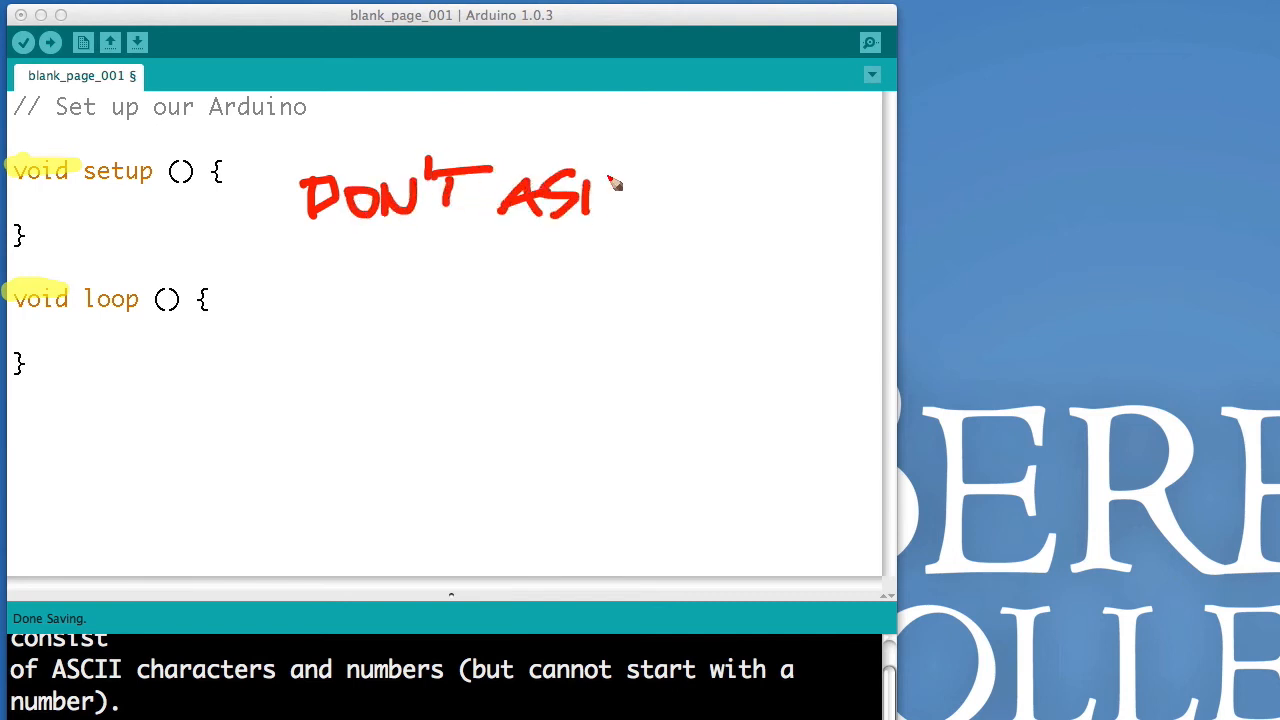
pyautogui.moveTo(590, 196); pyautogui.dragTo(770, 200)
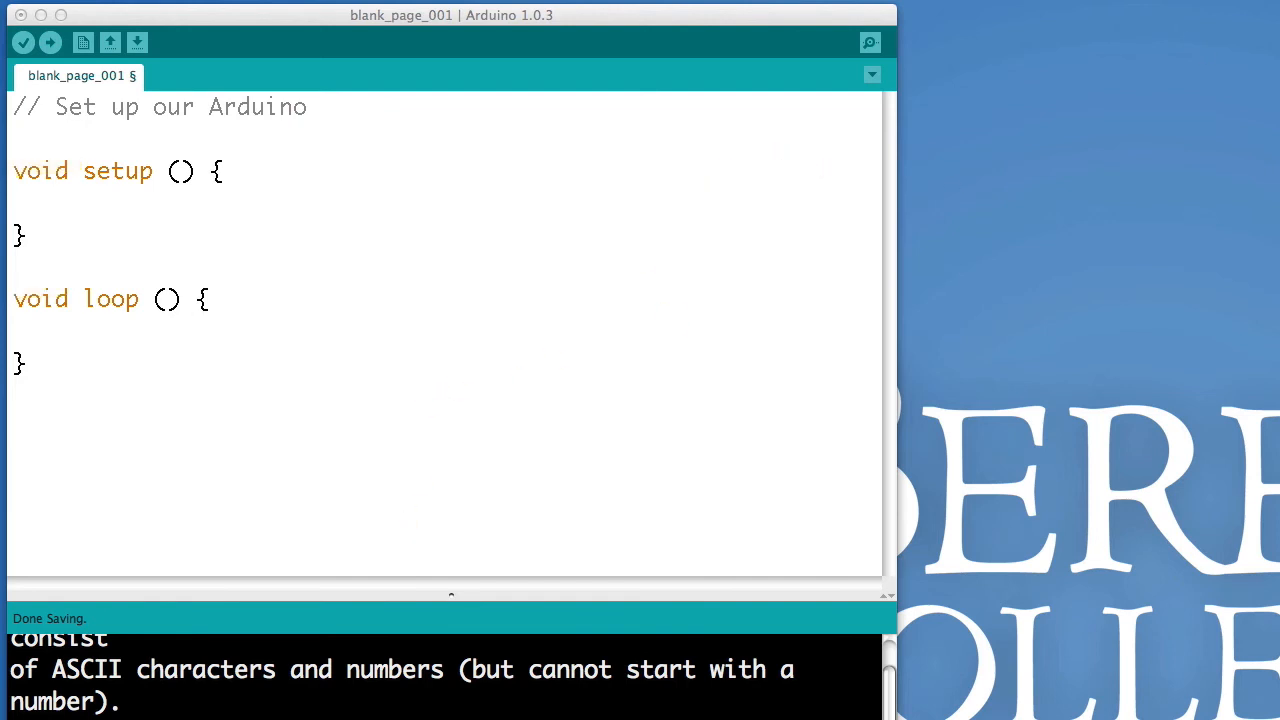
pyautogui.moveTo(98, 178)
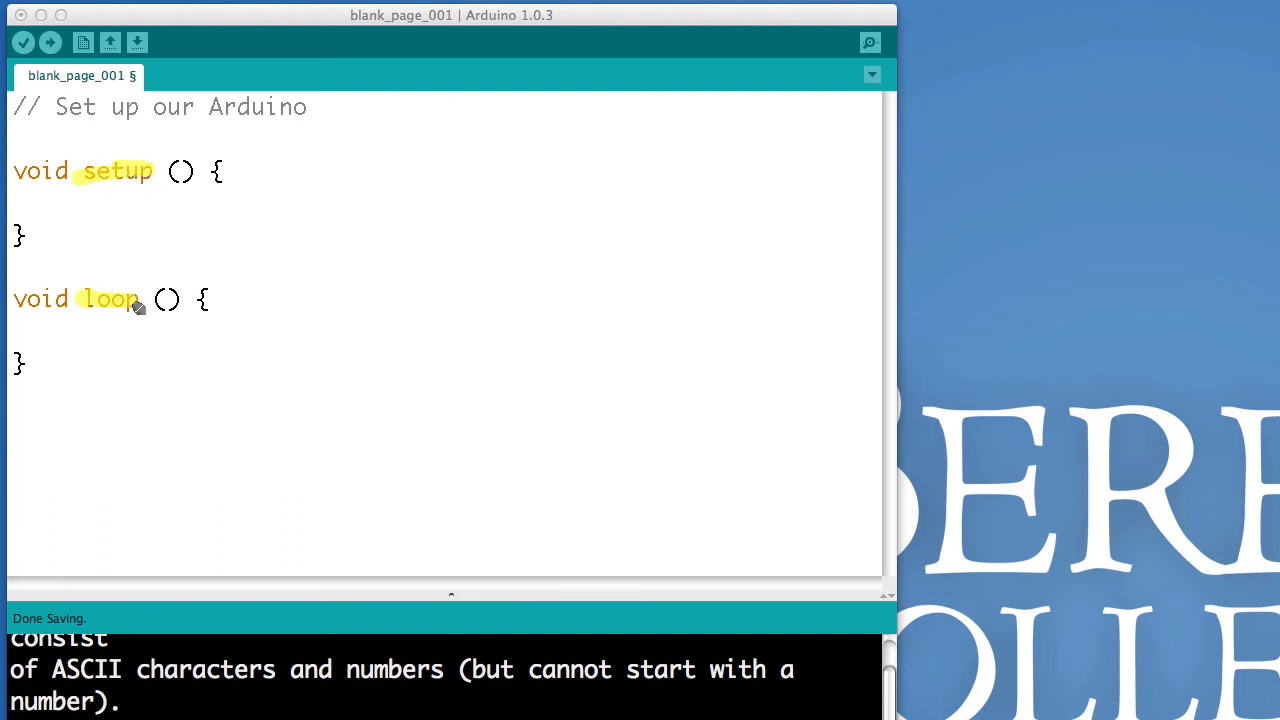
pyautogui.moveTo(140, 300)
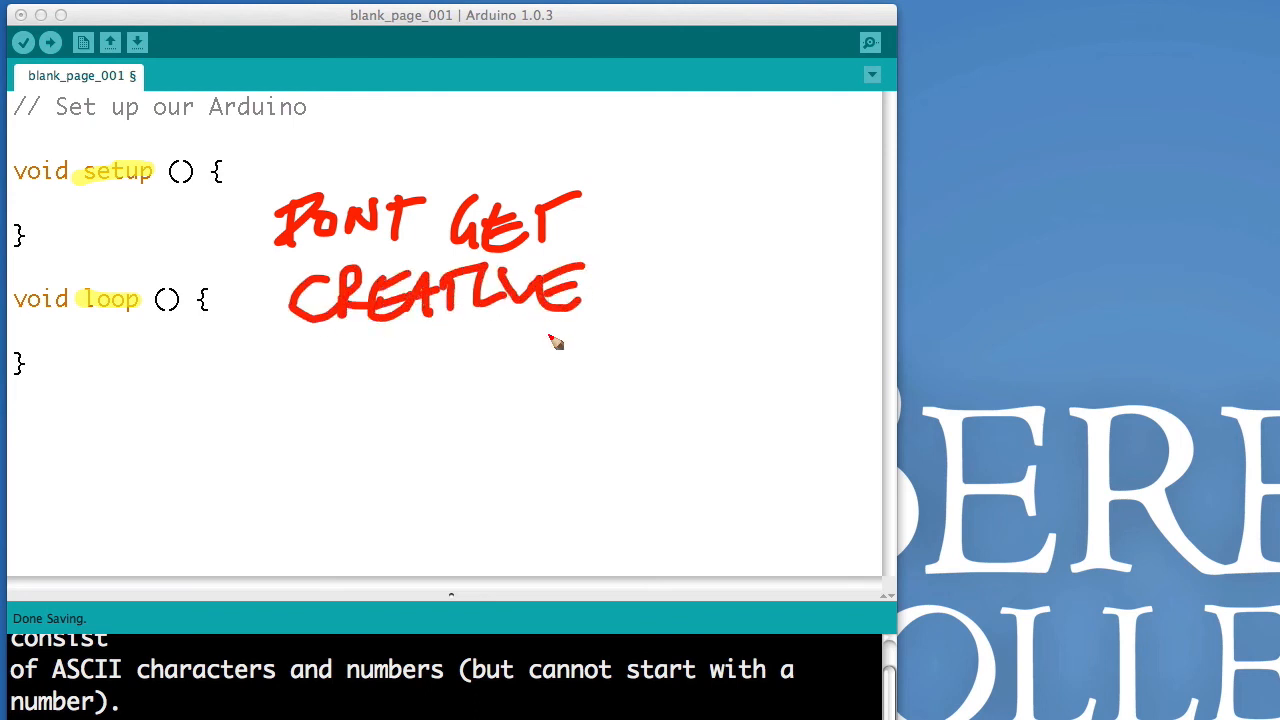
pyautogui.moveTo(656, 118)
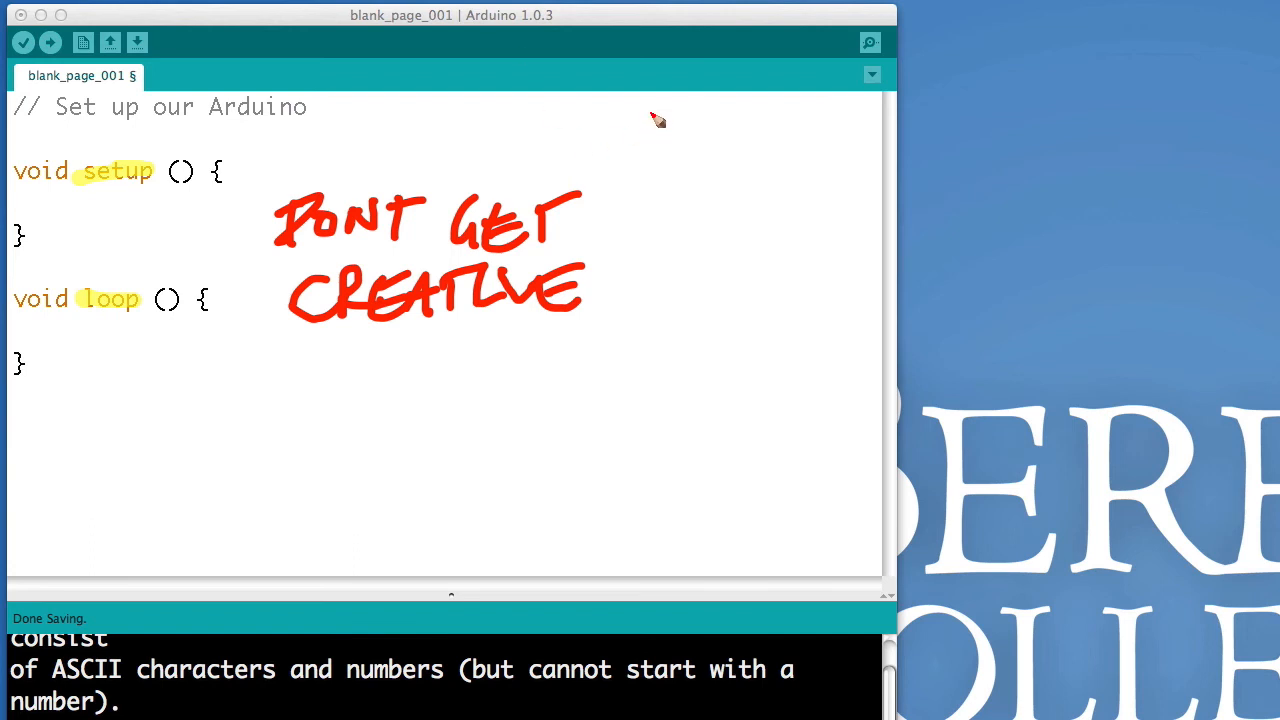
pyautogui.moveTo(656, 118)
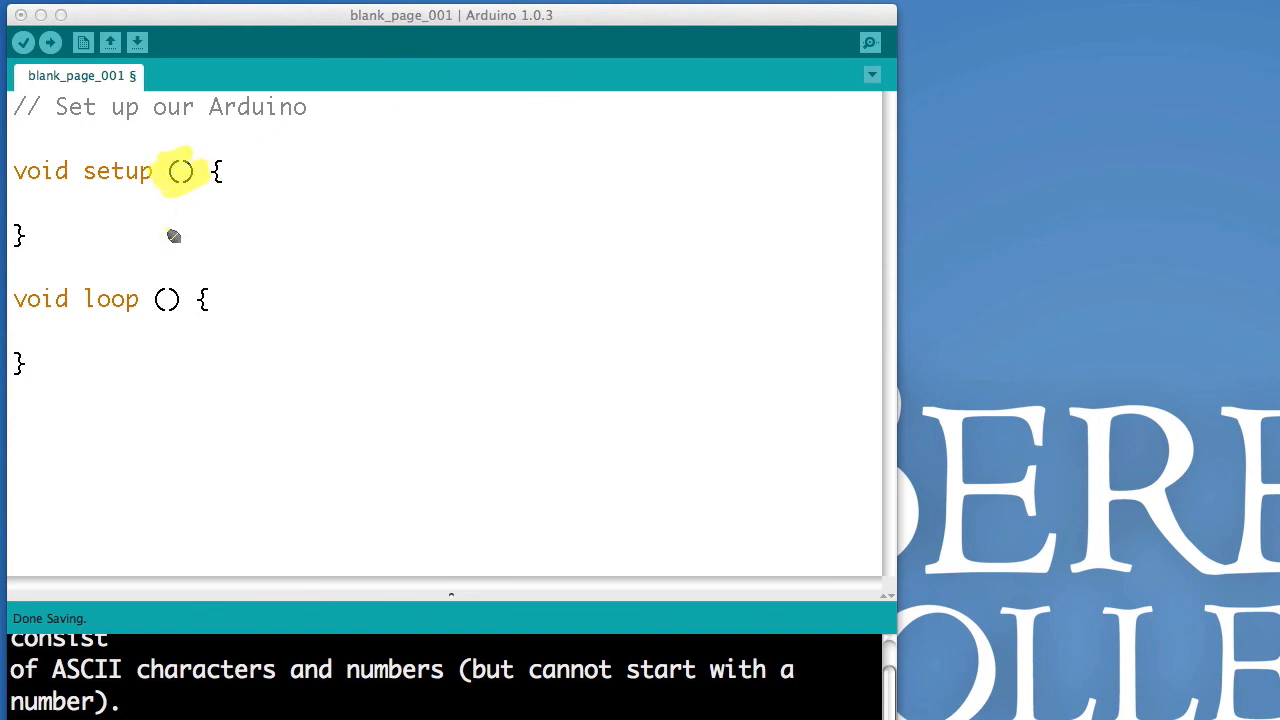
pyautogui.moveTo(166, 298)
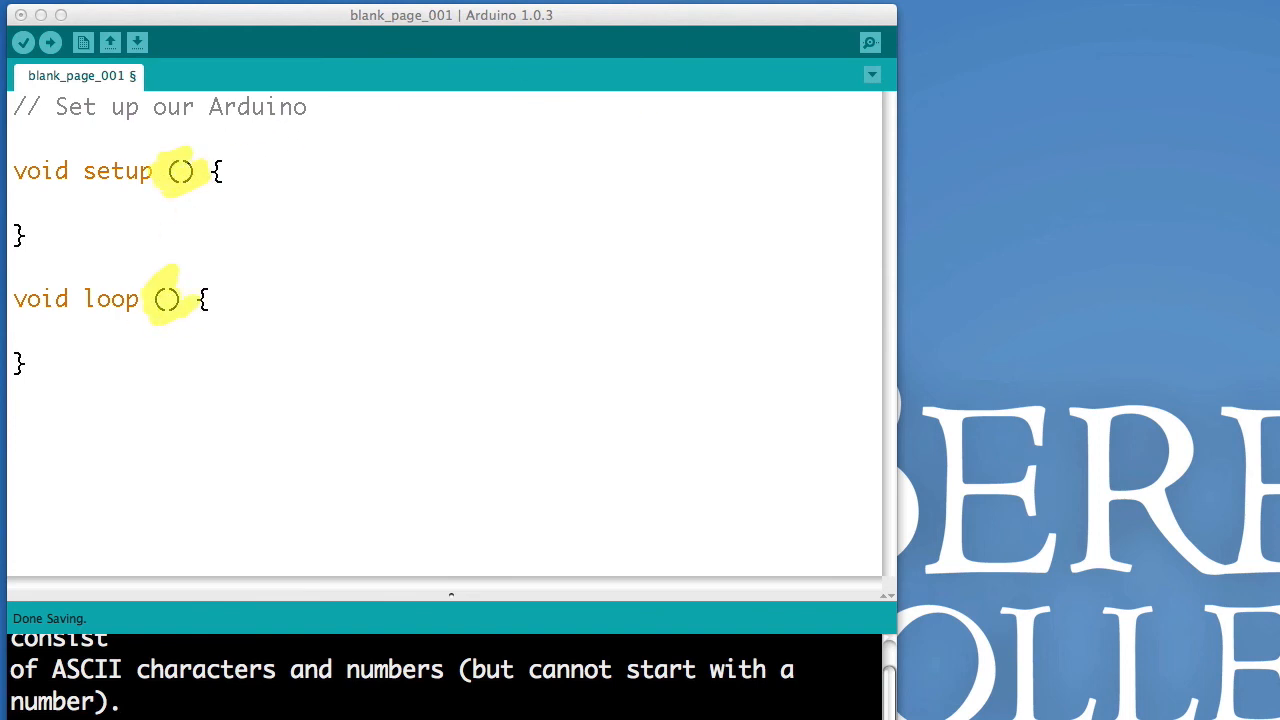
pyautogui.moveTo(290, 236)
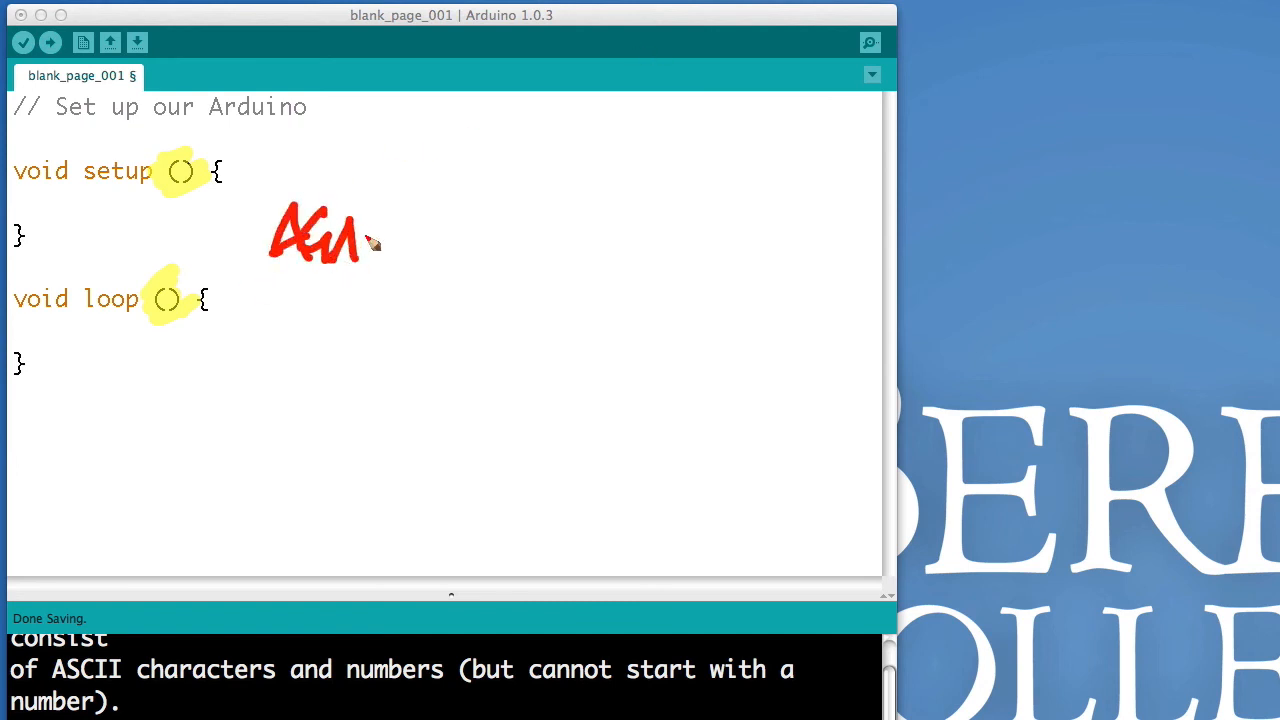
pyautogui.moveTo(360, 244); pyautogui.dragTo(460, 250)
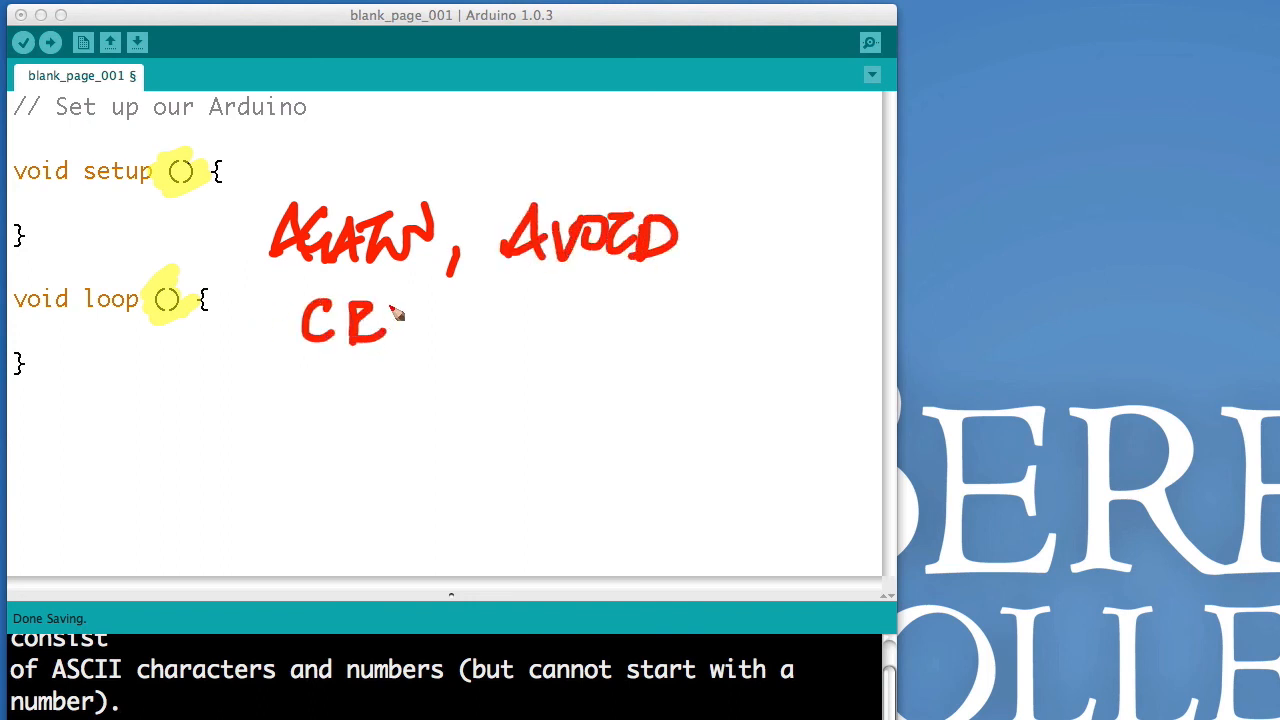
pyautogui.moveTo(390, 320); pyautogui.dragTo(496, 330)
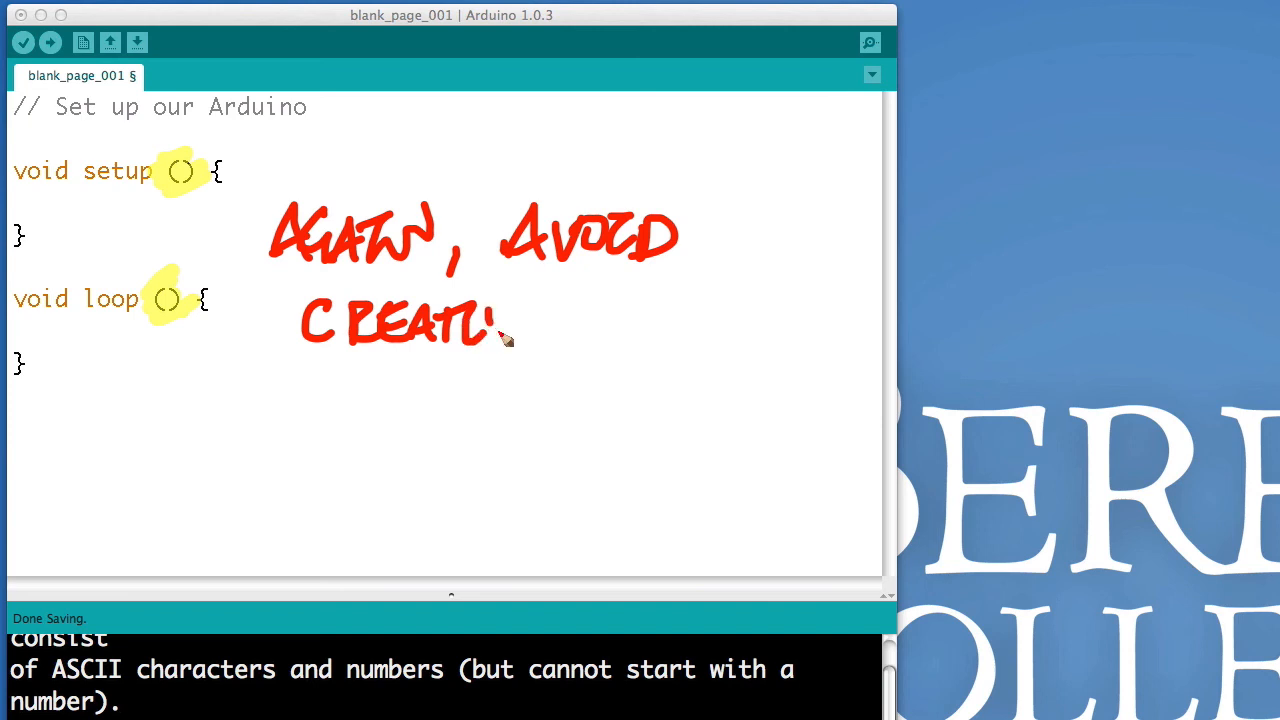
pyautogui.moveTo(490, 330); pyautogui.dragTo(600, 390)
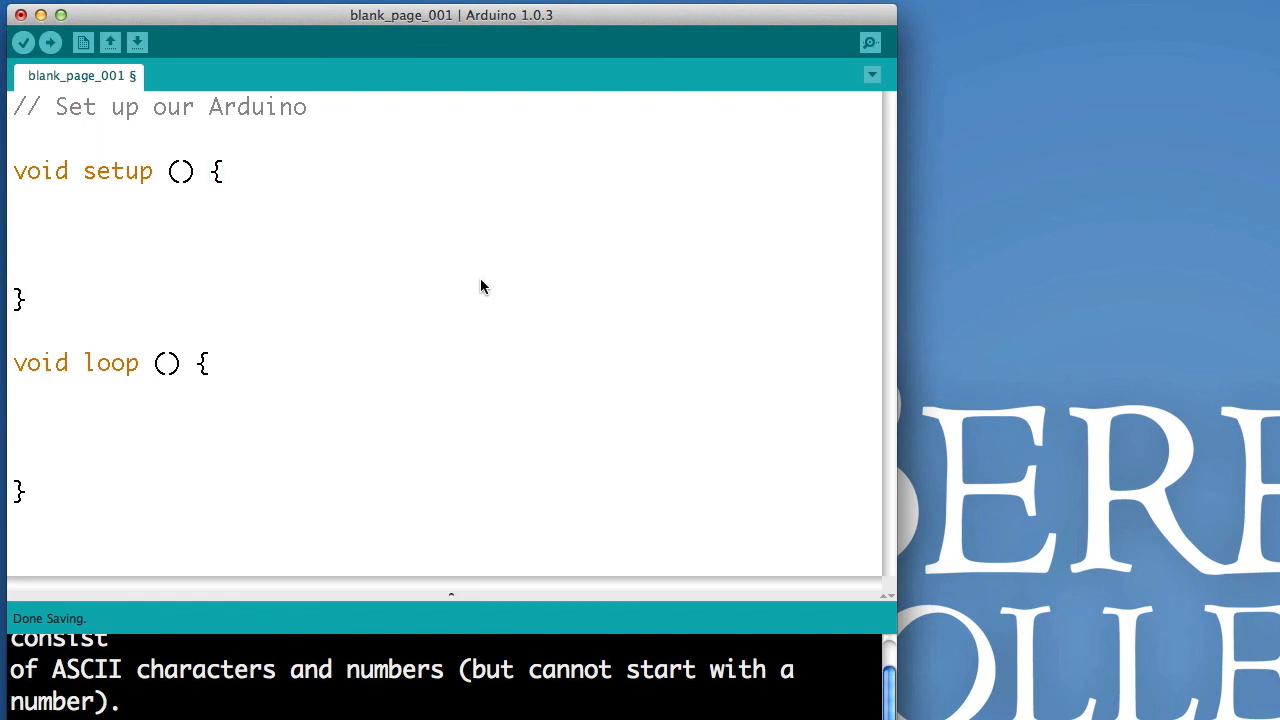
# Inside setup, add the comment '// Things that happen just once at the start.'.
pyautogui.write('// Tings th')
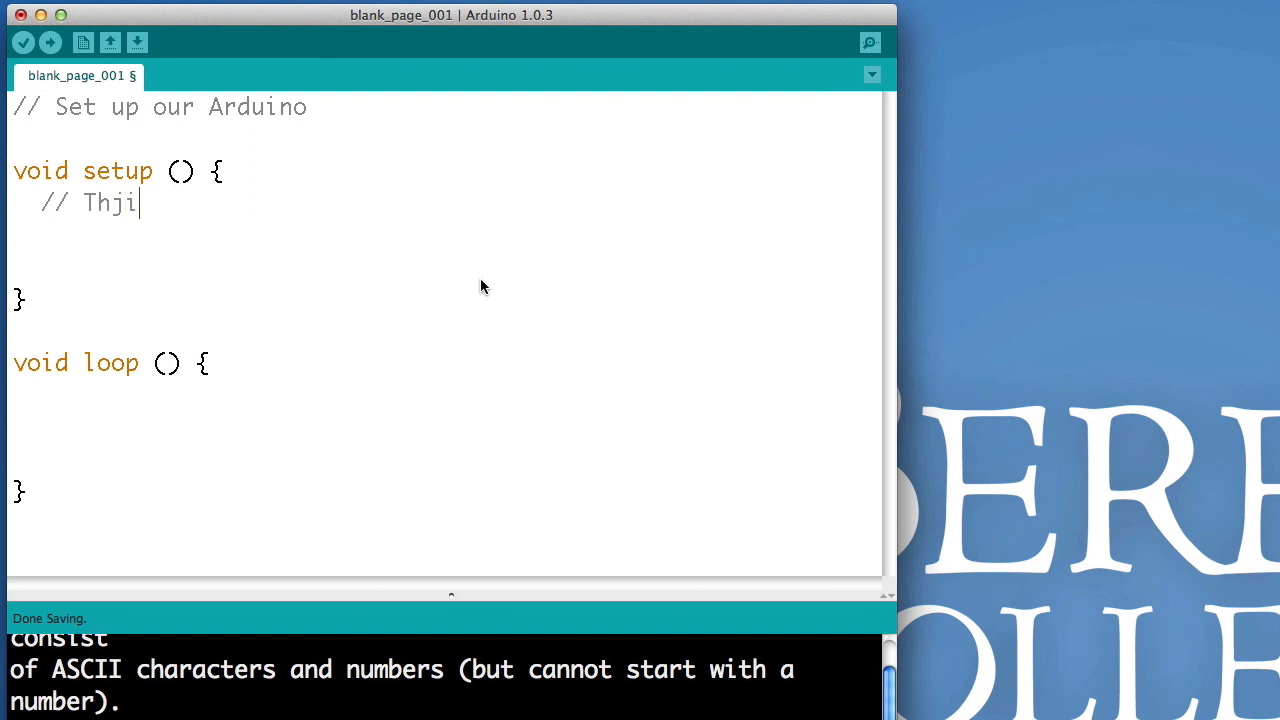
pyautogui.write('Things that happen')
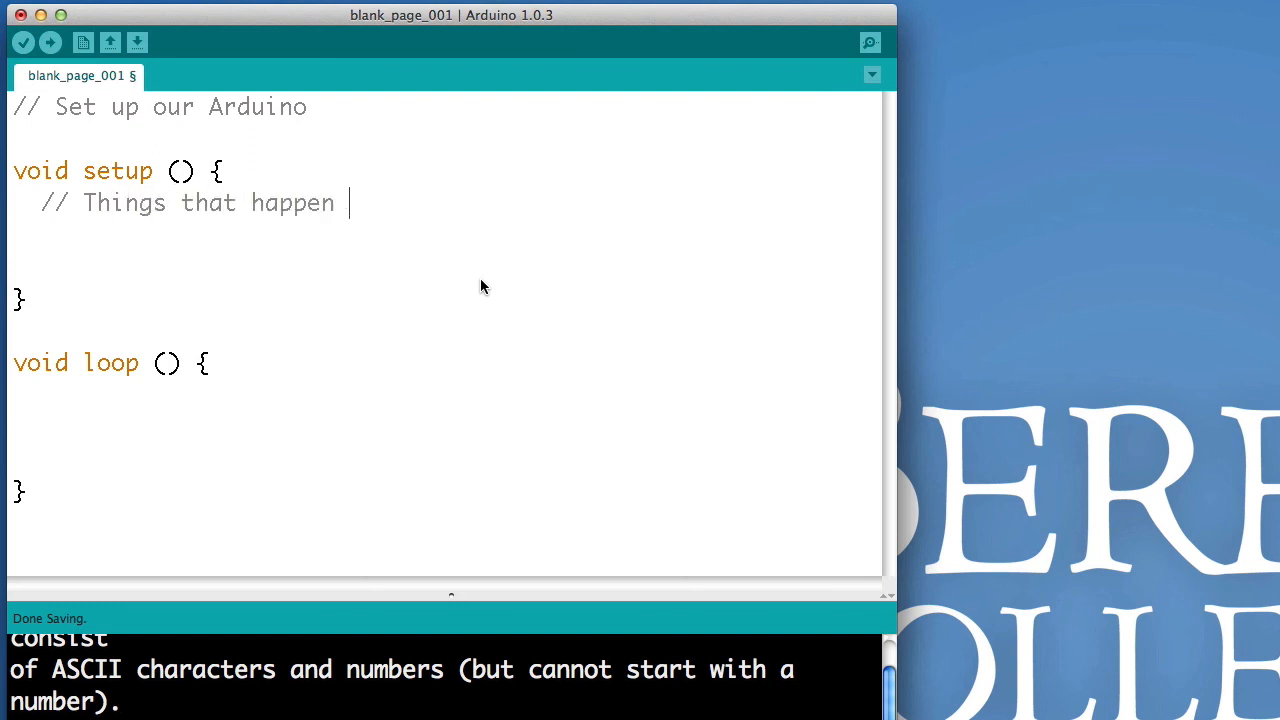
pyautogui.write('just once at the start.')
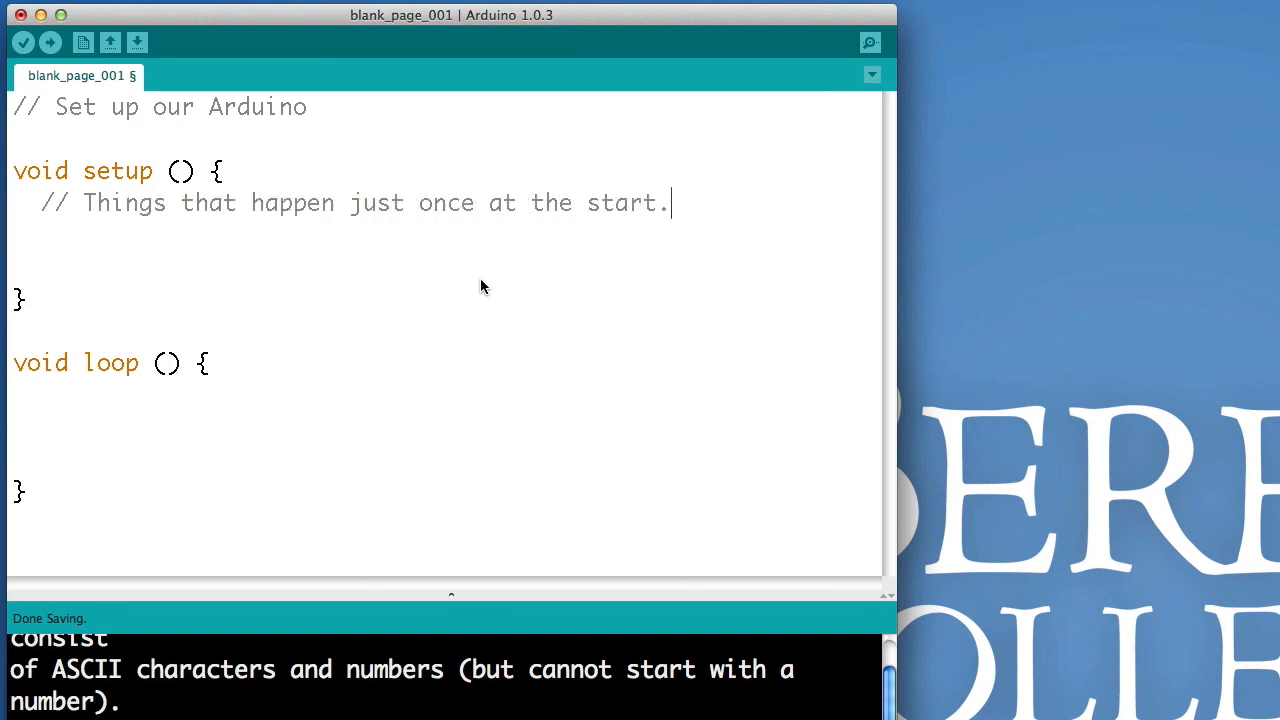
# Inside loop, add the comment '// Things that happen over and over.'.
pyautogui.write('//')
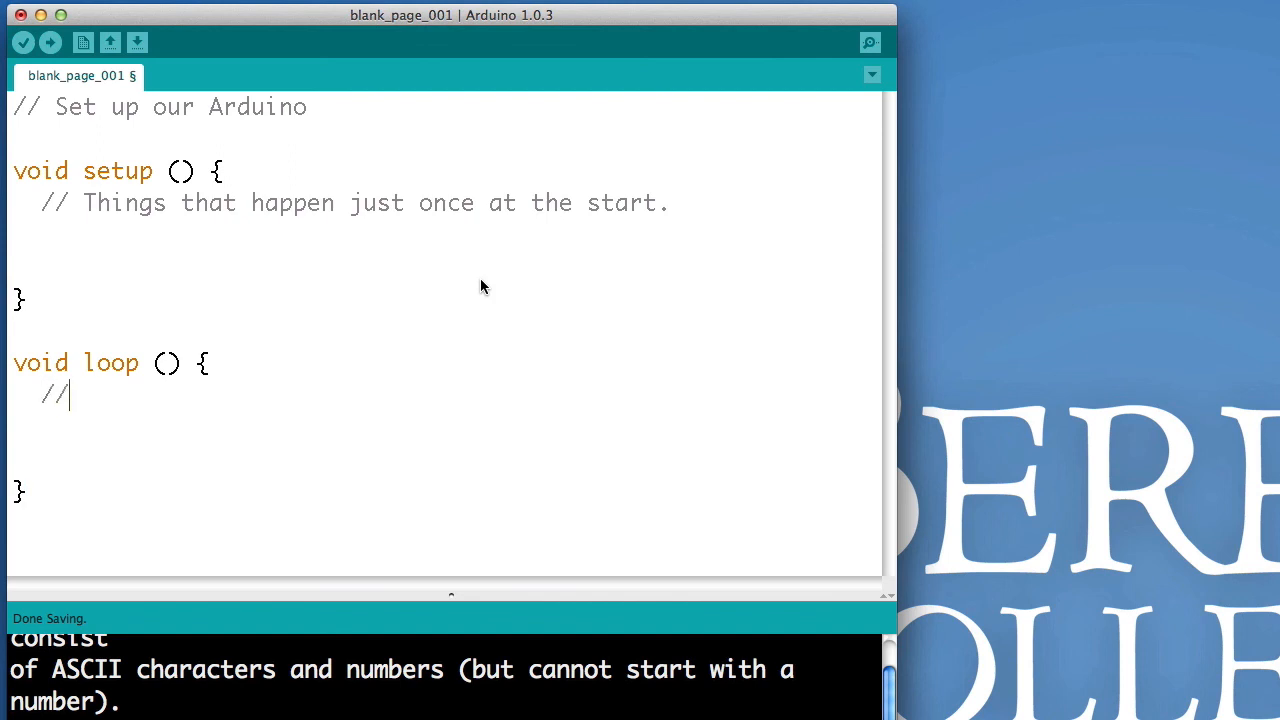
pyautogui.write('Things that happen')
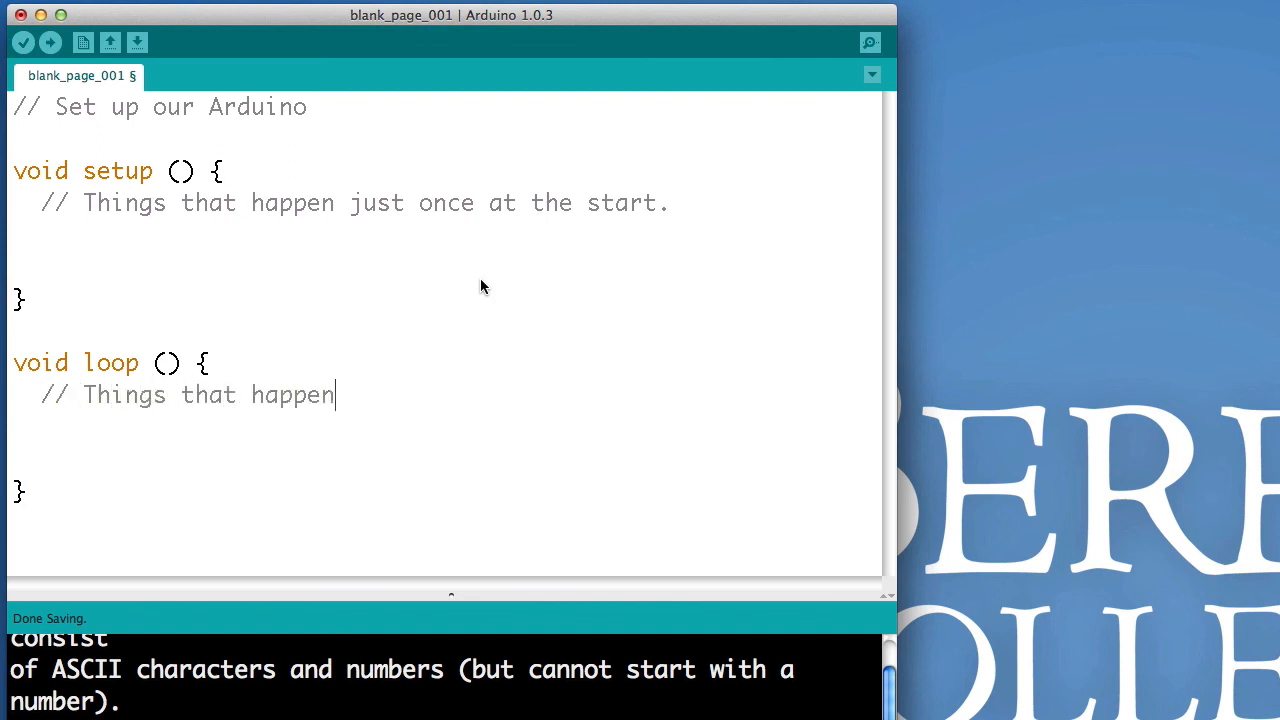
pyautogui.write('over and over.')
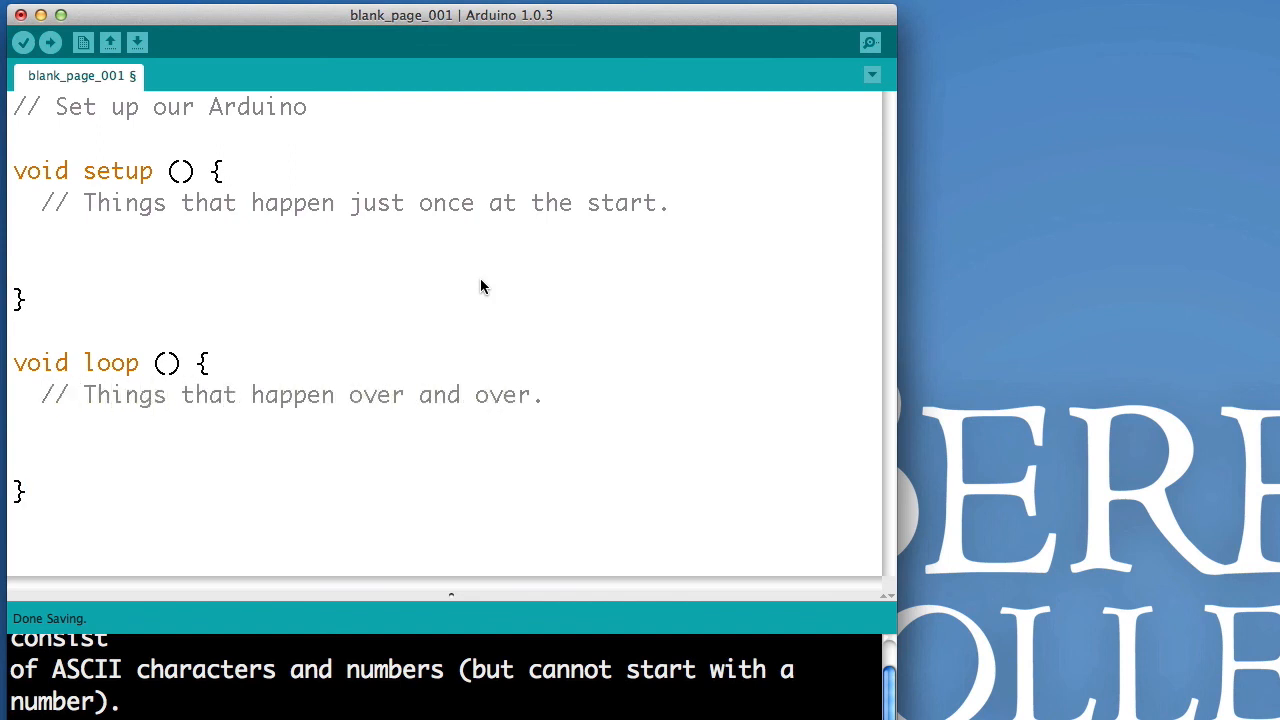
pyautogui.moveTo(744, 374)
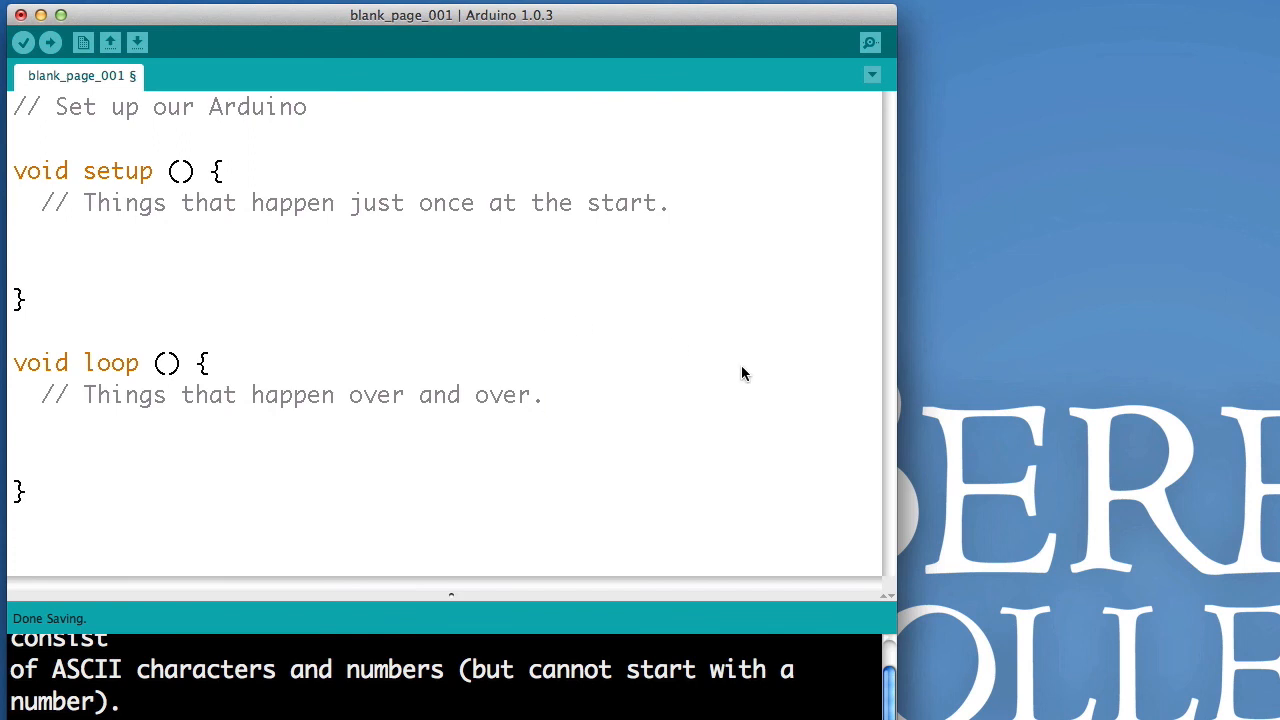